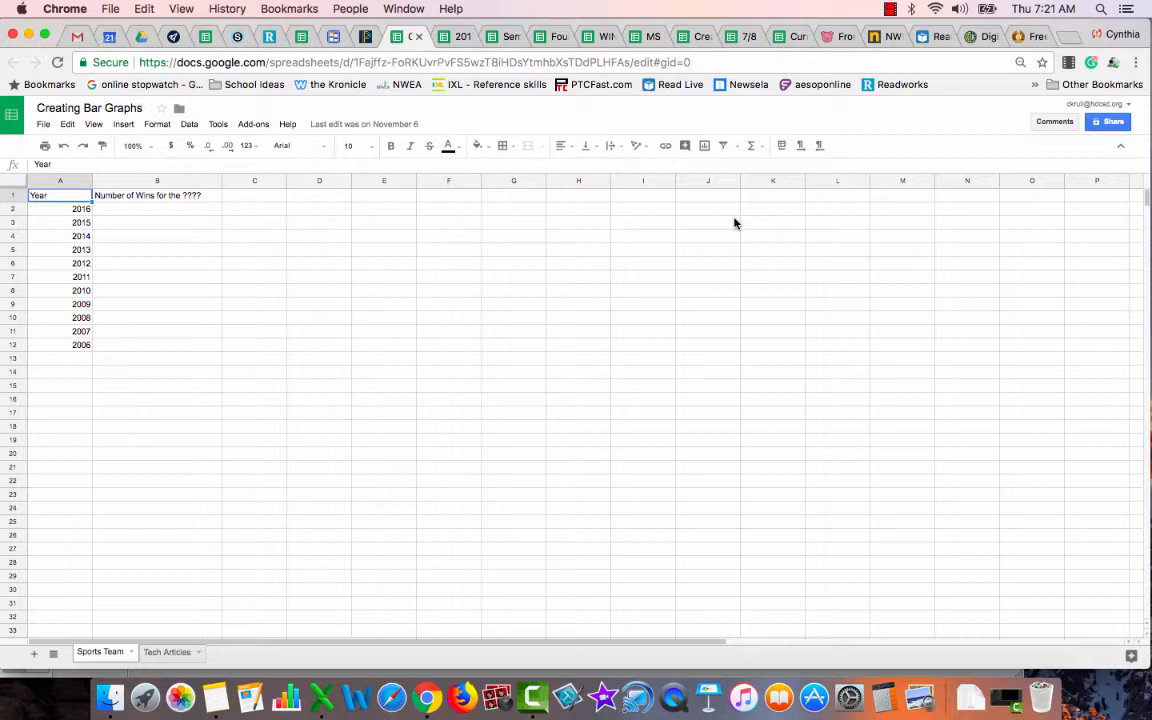
Reopen the Bar Graphs - 7th Grade assignment from the Charts and Graphs folder in Schoology.
click(12, 62)
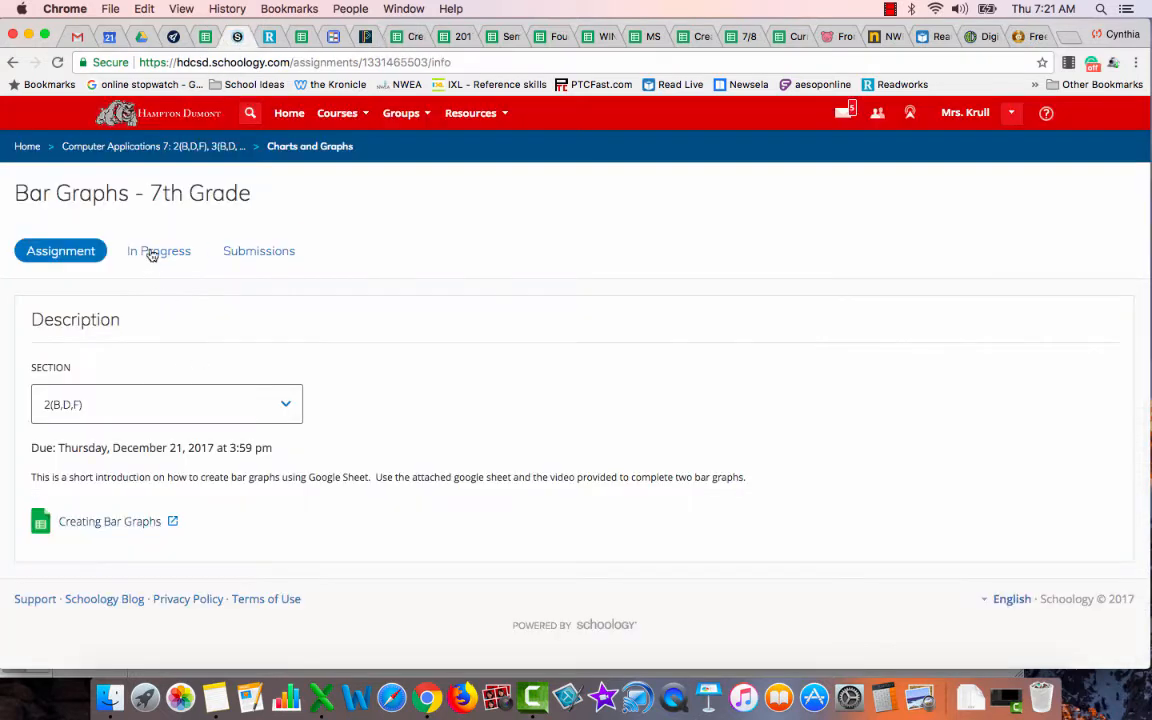
click(308, 146)
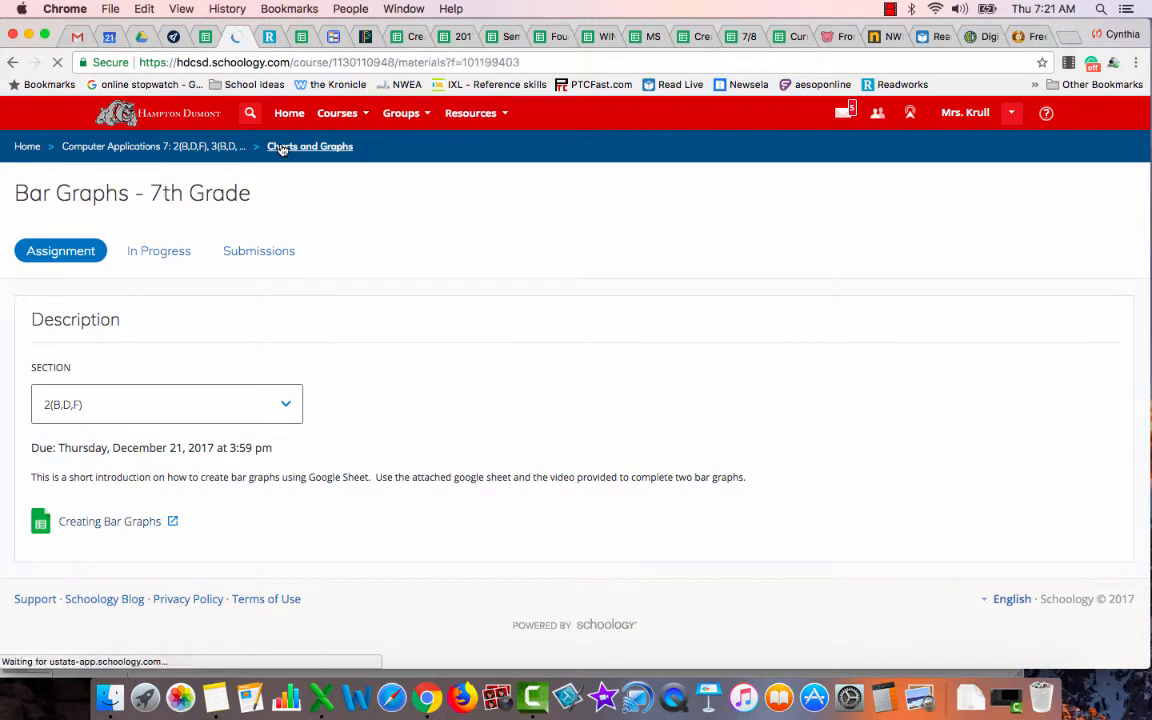
click(310, 146)
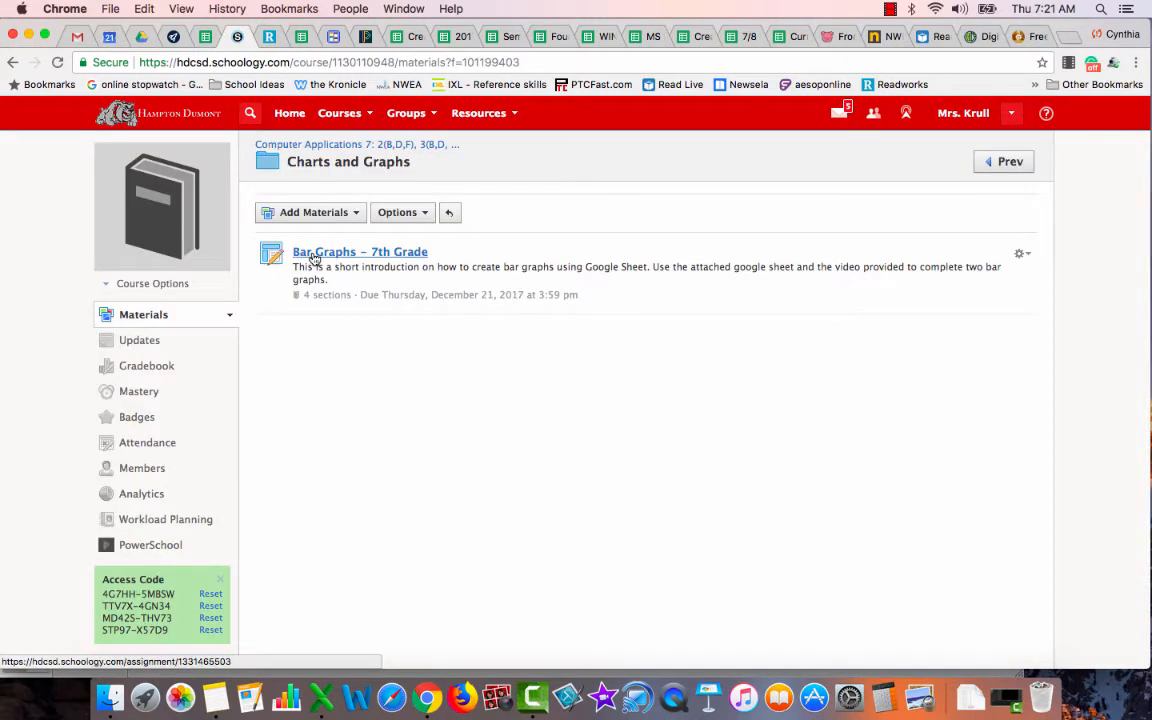
click(360, 252)
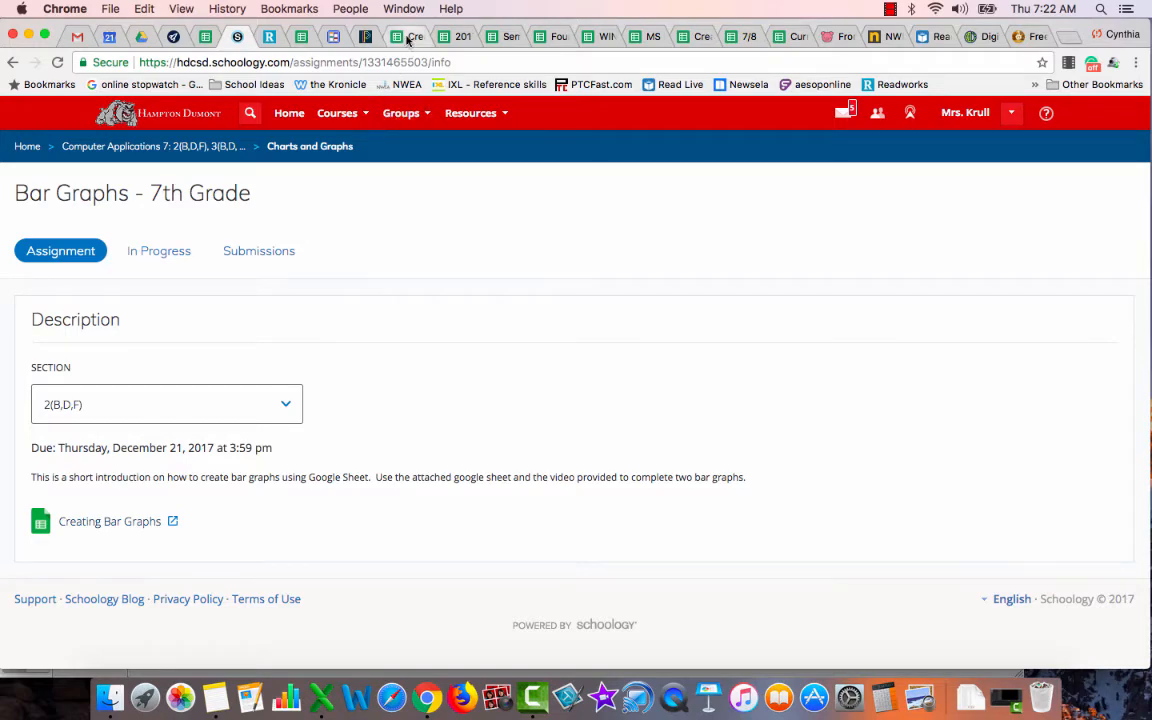
Return to the Creating Bar Graphs spreadsheet listing years 2016 to 2006.
click(108, 520)
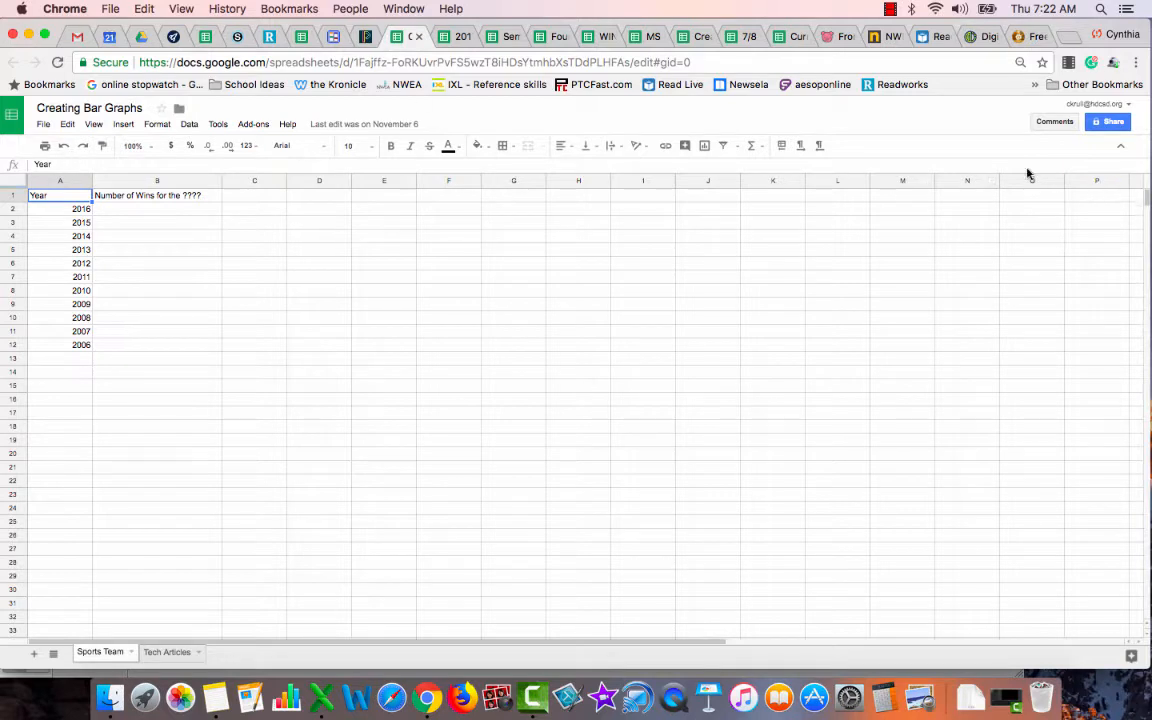
mouse_move(684, 376)
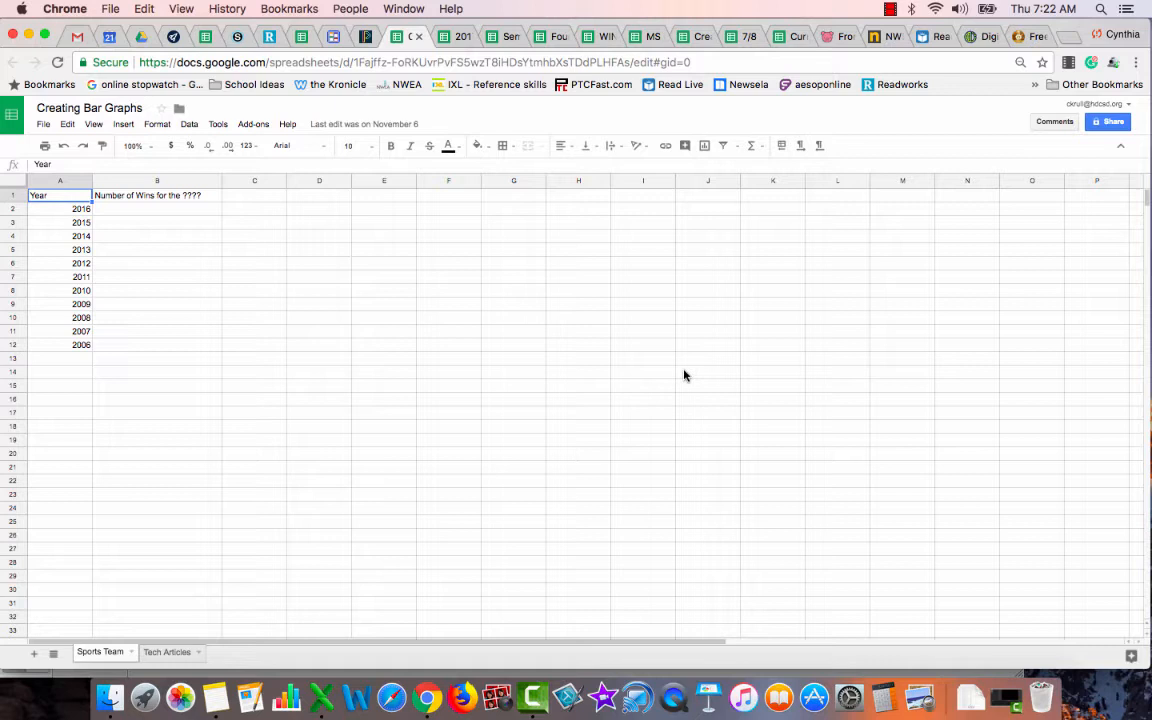
mouse_move(1106, 198)
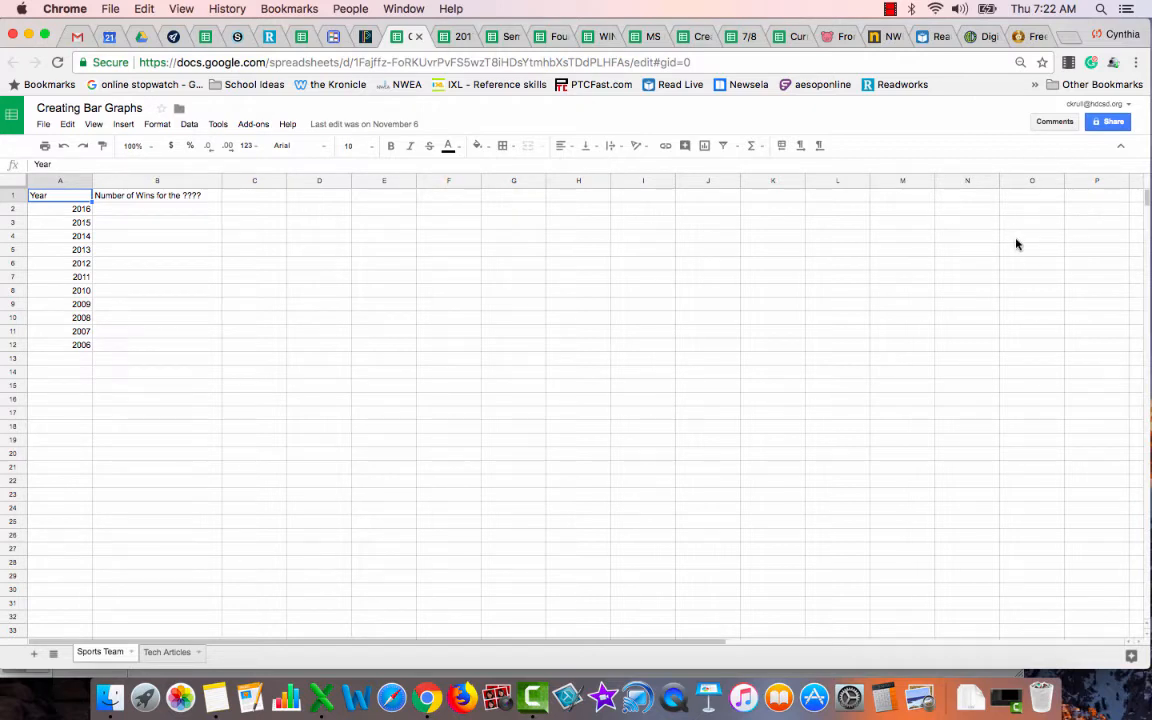
mouse_move(1018, 248)
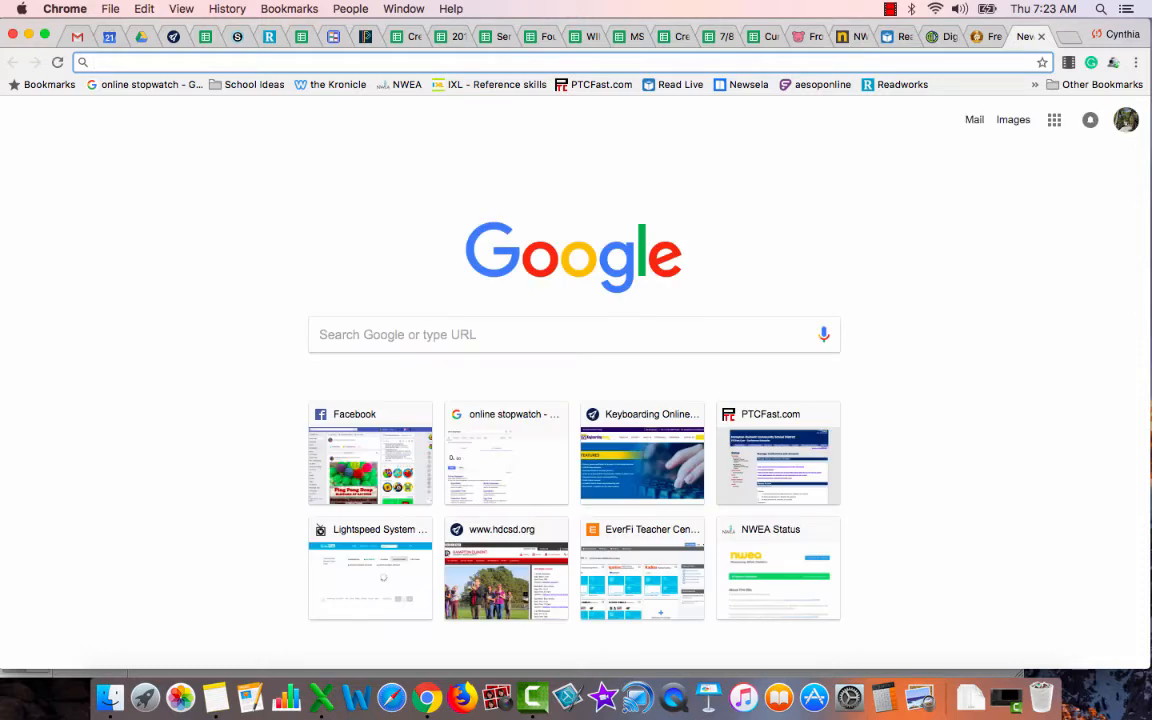
Search Google for the Broncos' number of wins and review the results.
text(Number of wind)
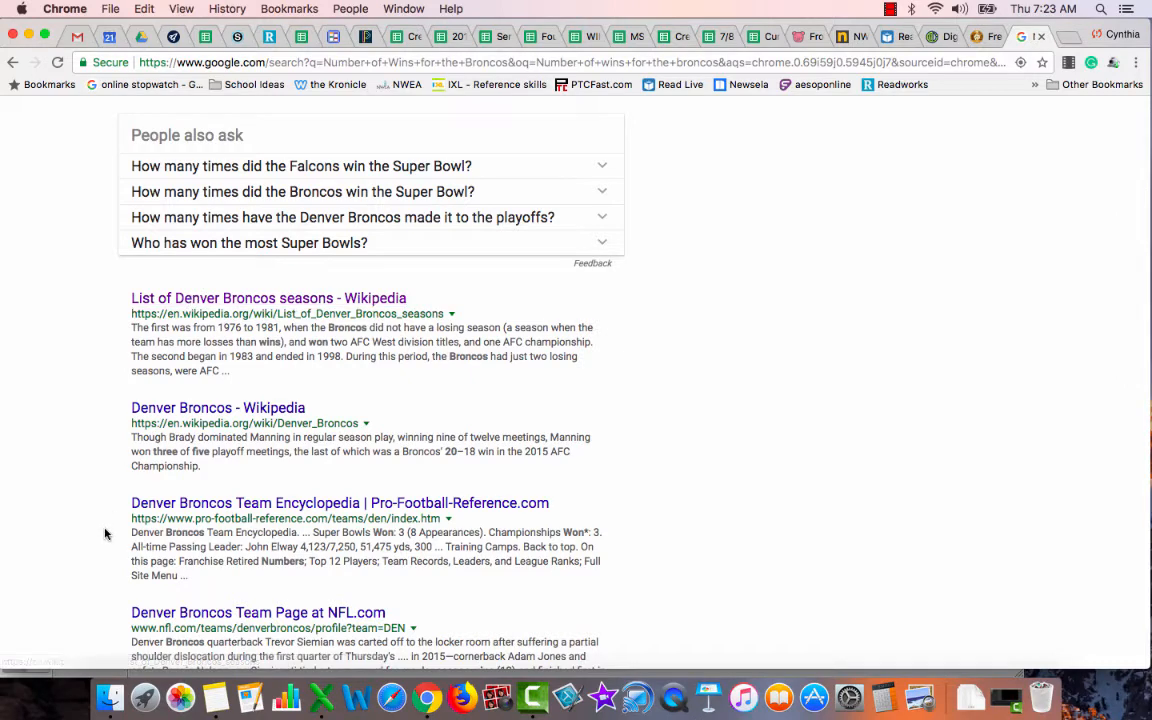
mouse_move(196, 512)
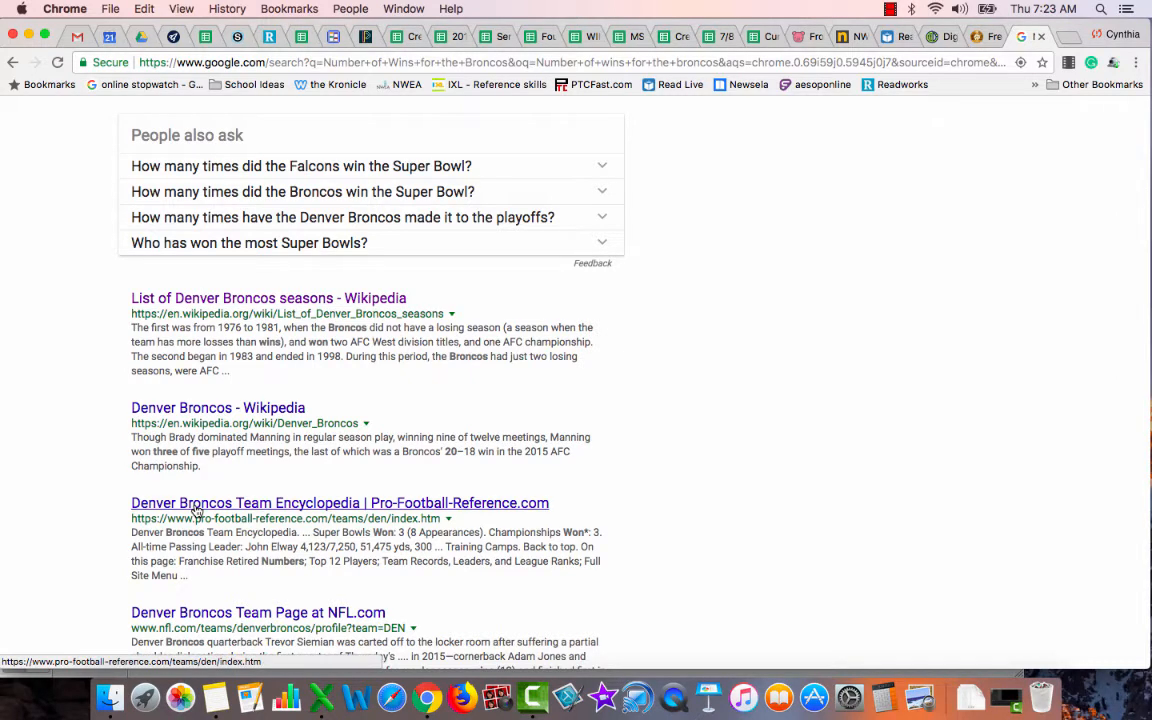
scroll(down, 3)
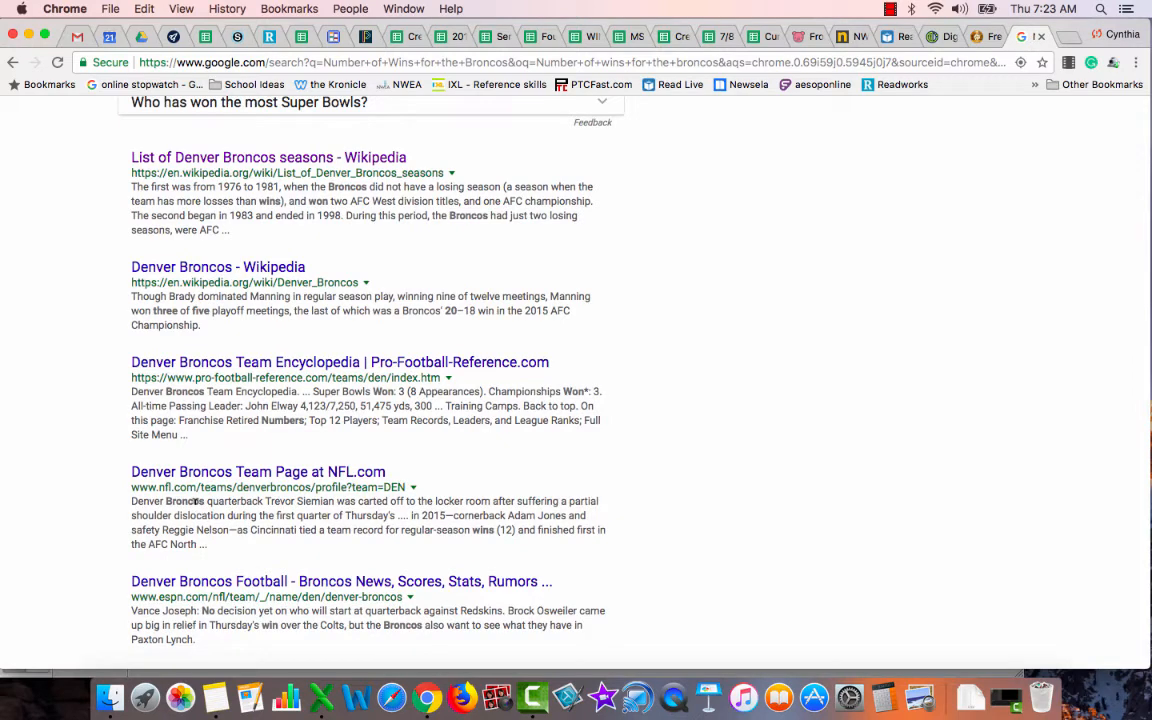
scroll(up, 3)
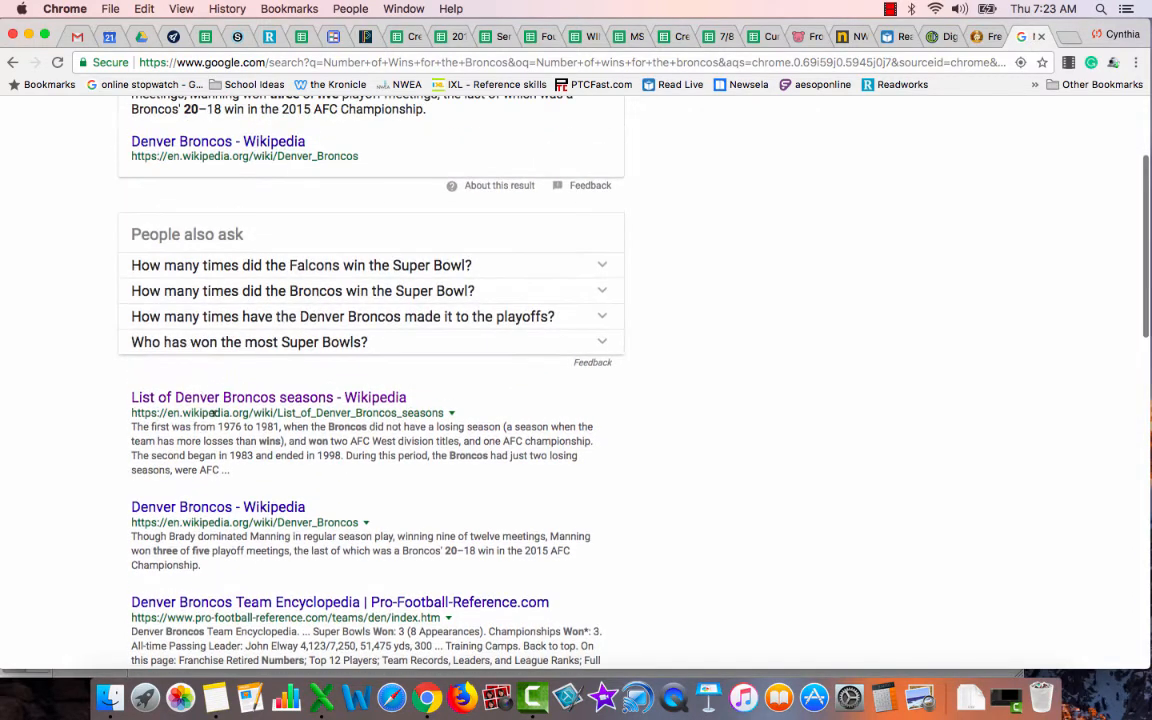
View the 2006–2016 win totals in Wikipedia's List of Denver Broncos seasons table.
click(268, 396)
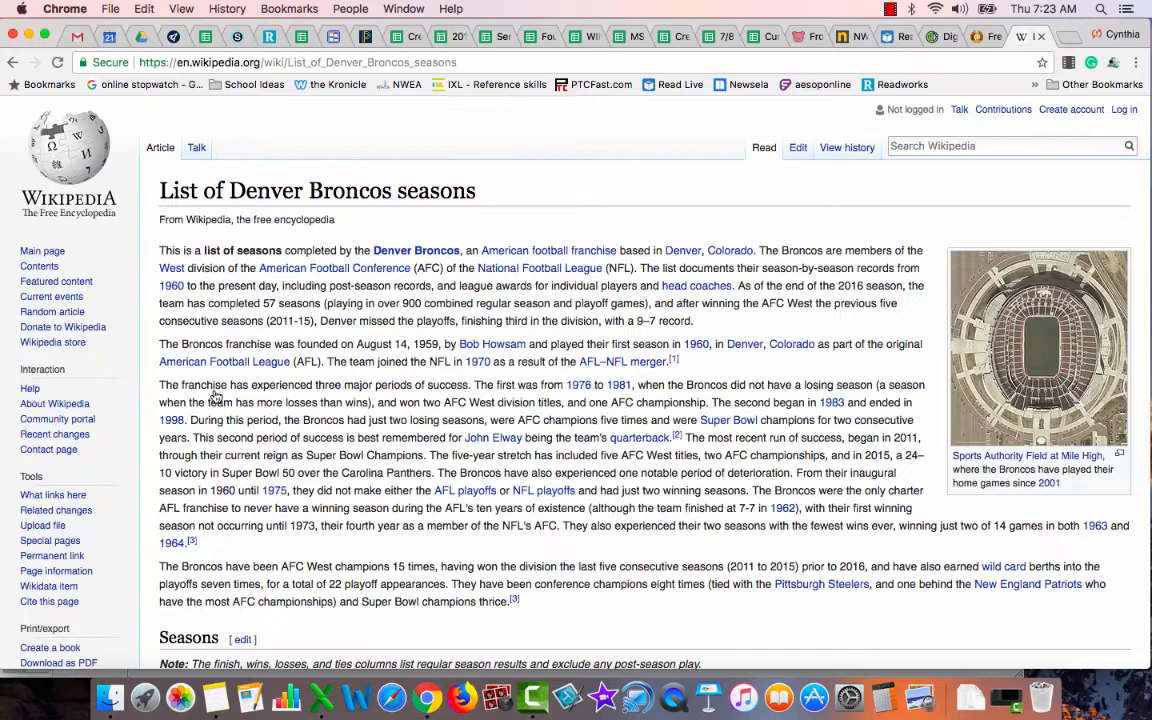
scroll(down, 3)
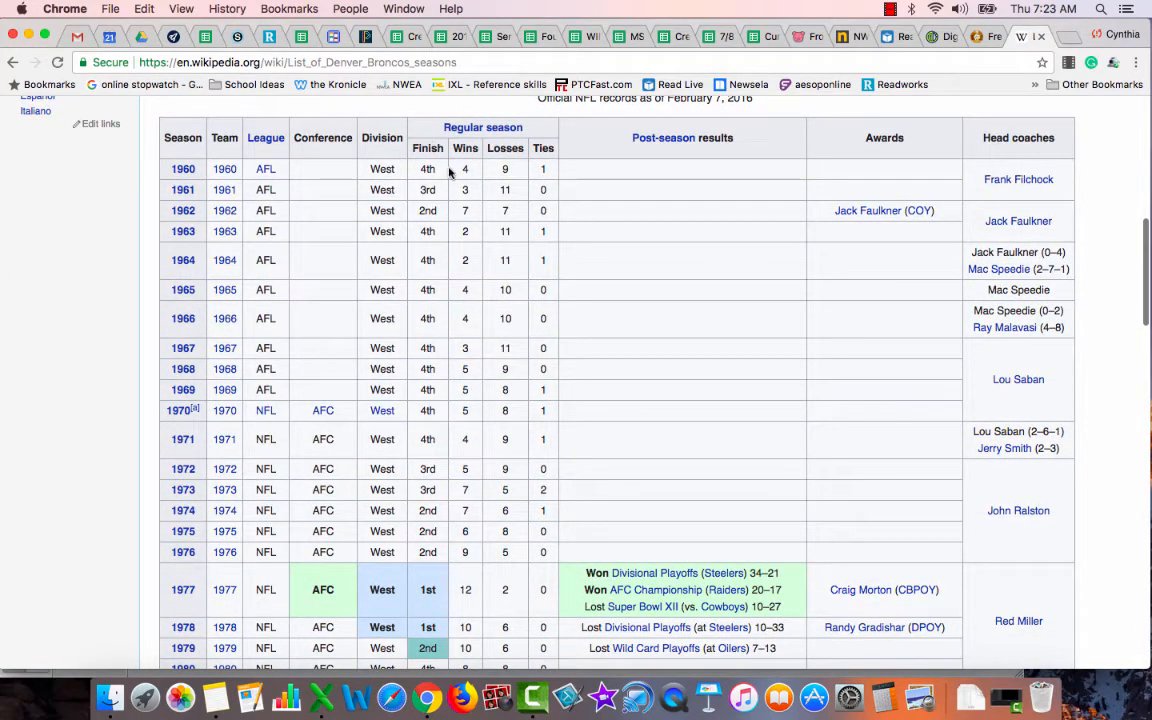
mouse_move(190, 384)
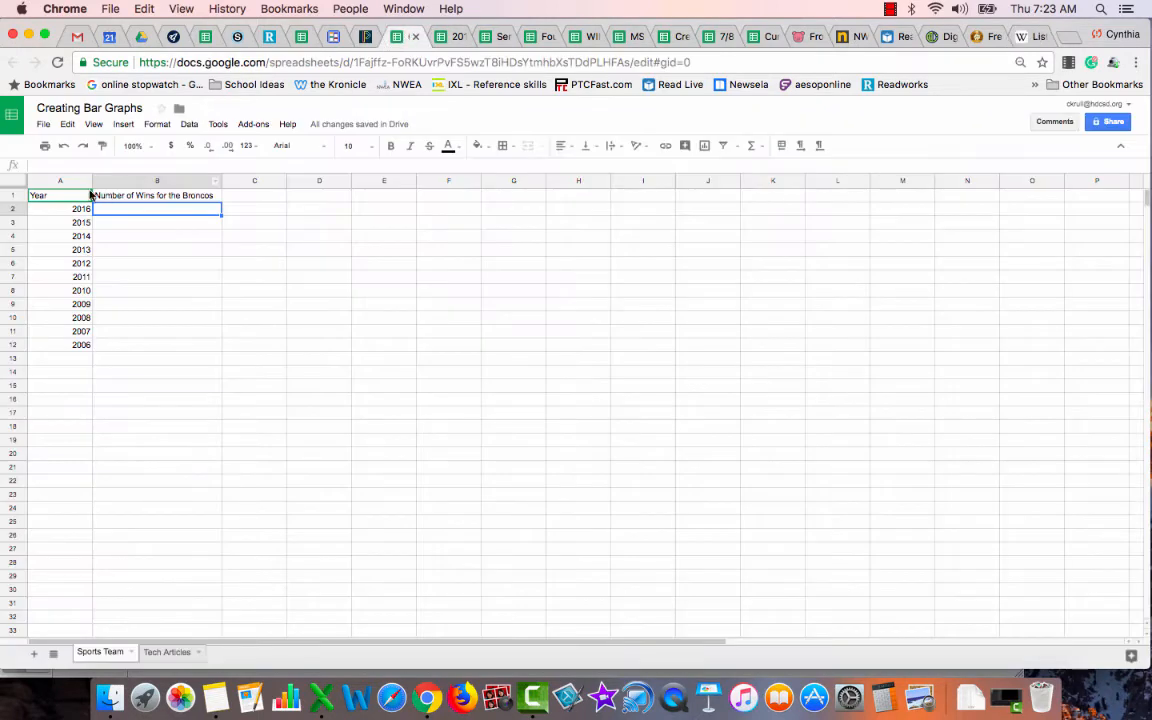
mouse_move(64, 368)
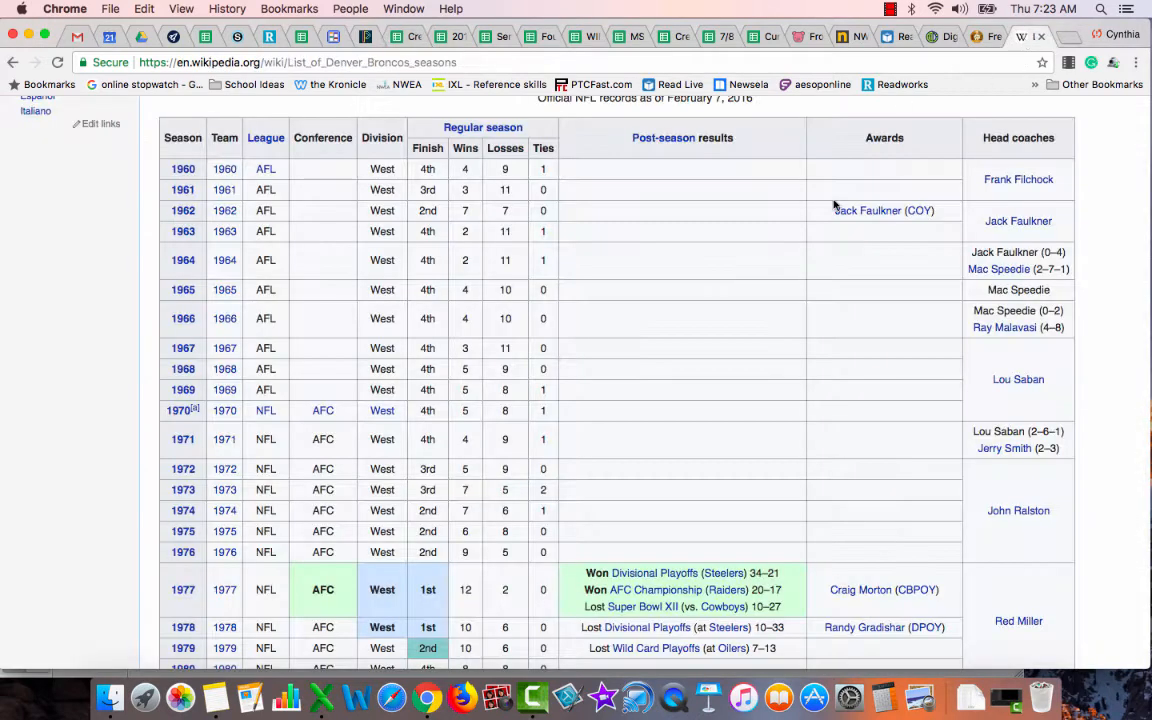
scroll(down, 3)
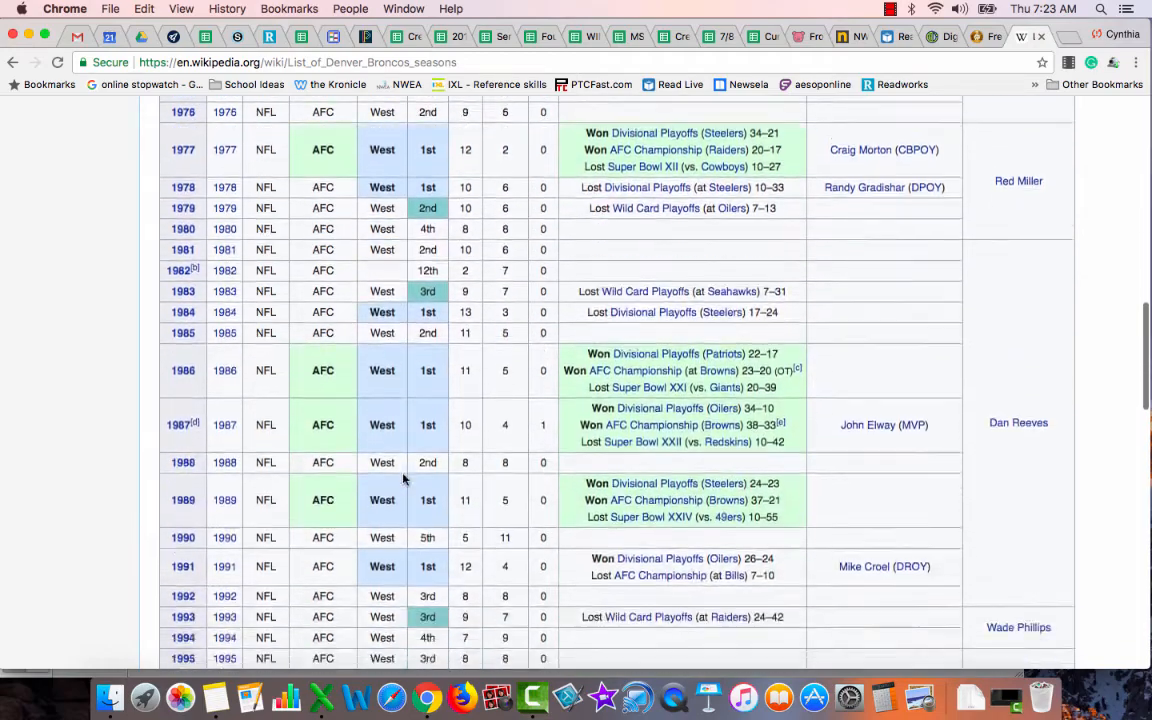
scroll(down, 3)
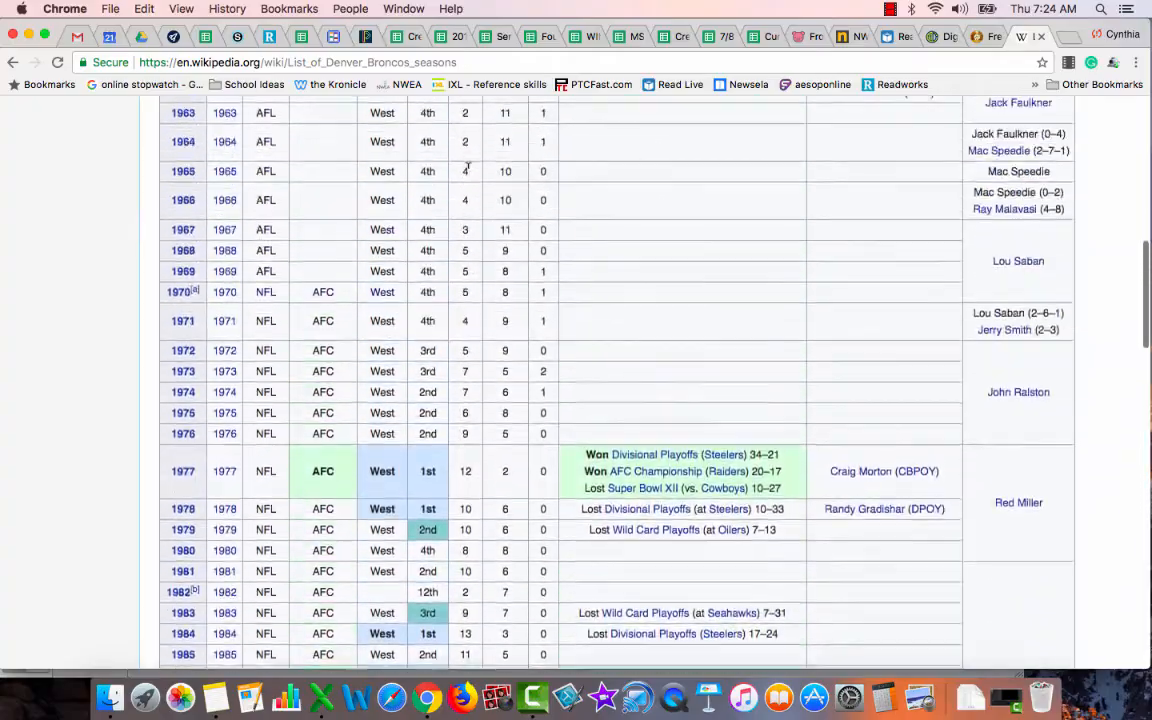
scroll(down, 3)
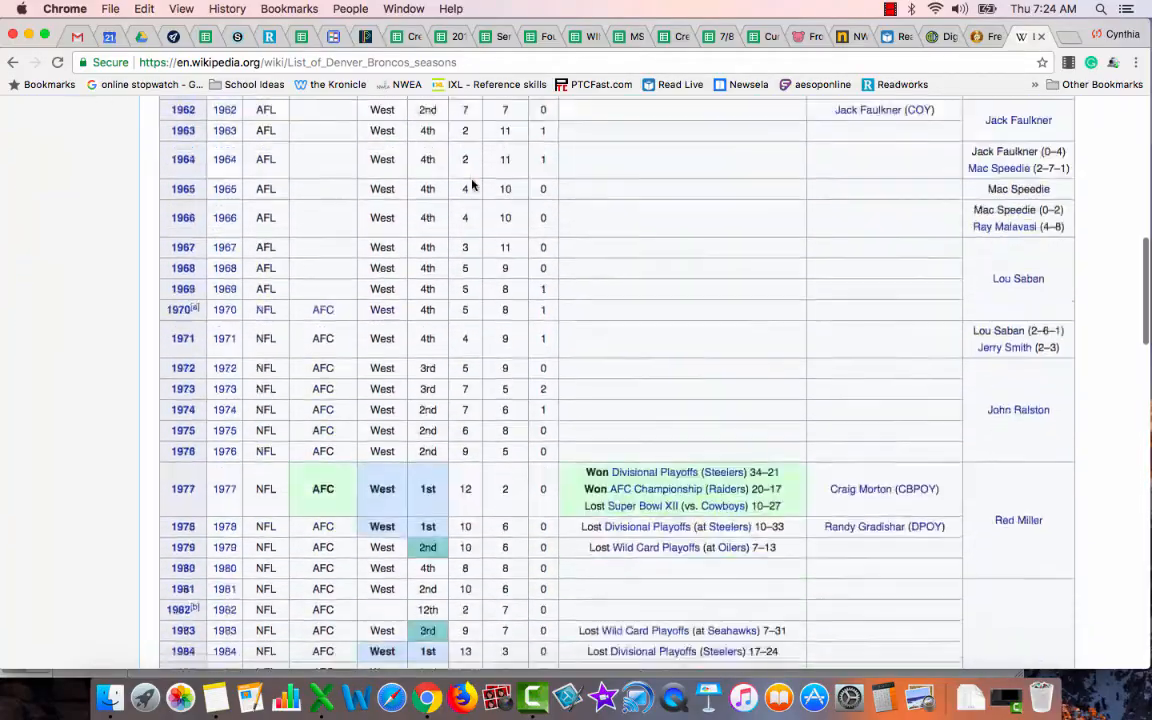
scroll(down, 3)
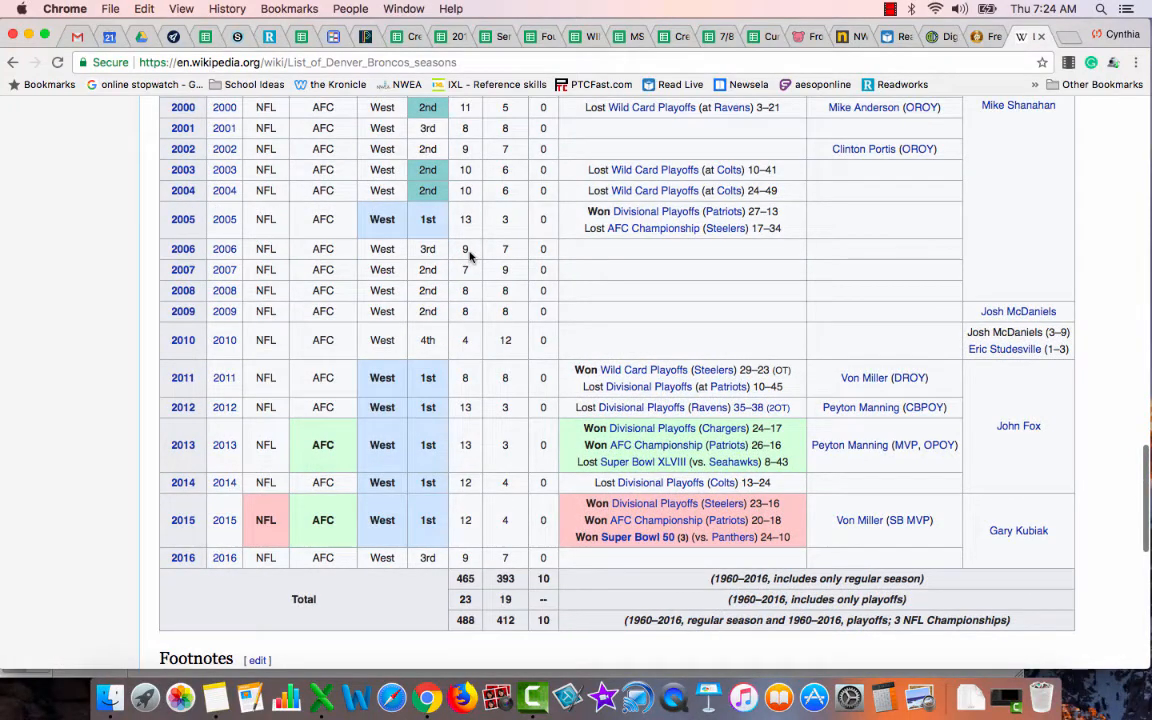
mouse_move(472, 292)
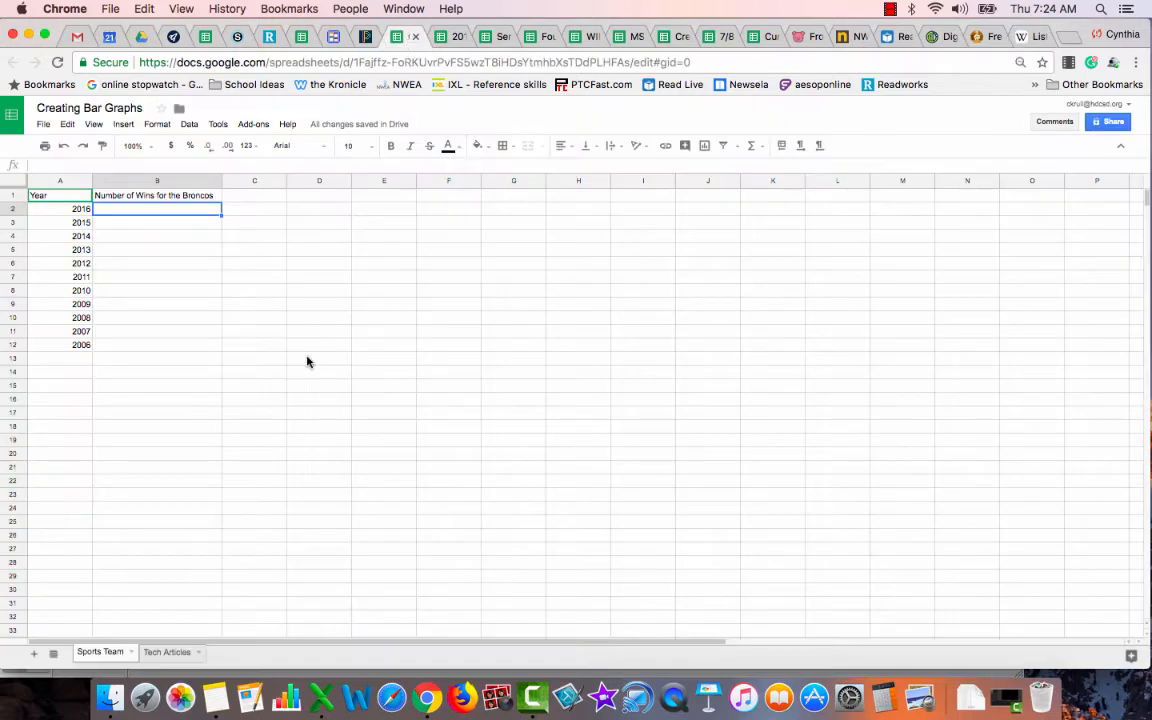
Enter the Broncos wins 9, 12, 12, 13, 13, 8, 4, 8, 8, 7, 9 beside years 2016 to 2006.
click(156, 344)
text(9)
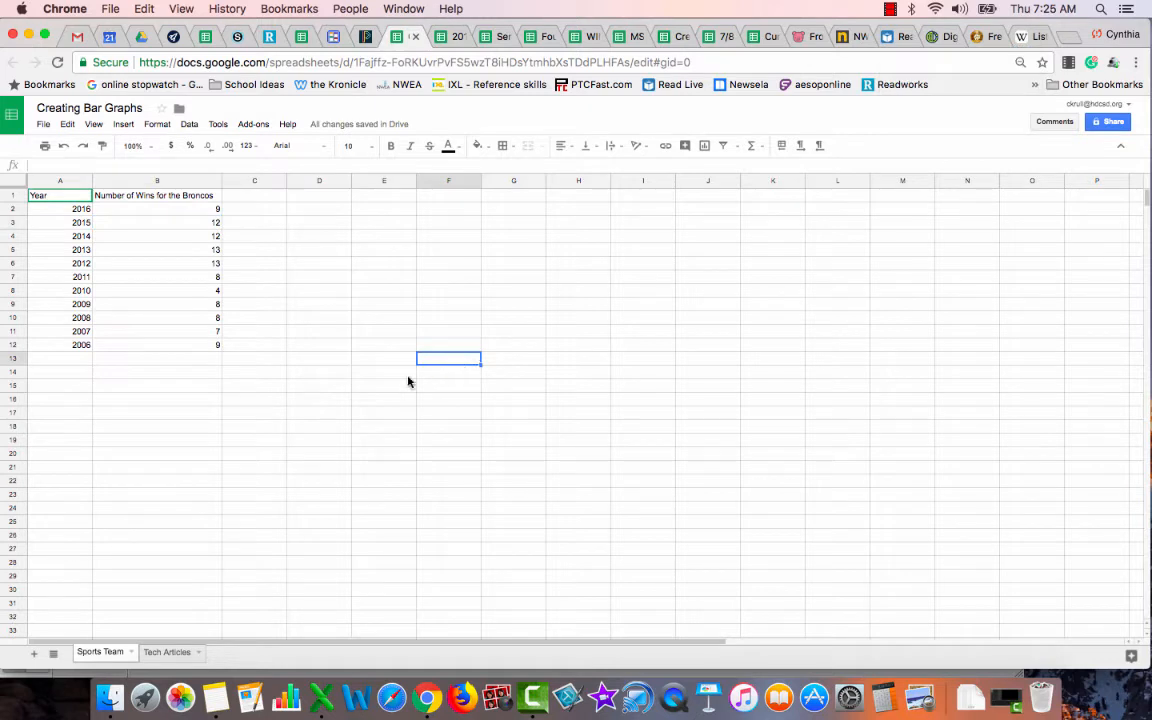
mouse_move(308, 272)
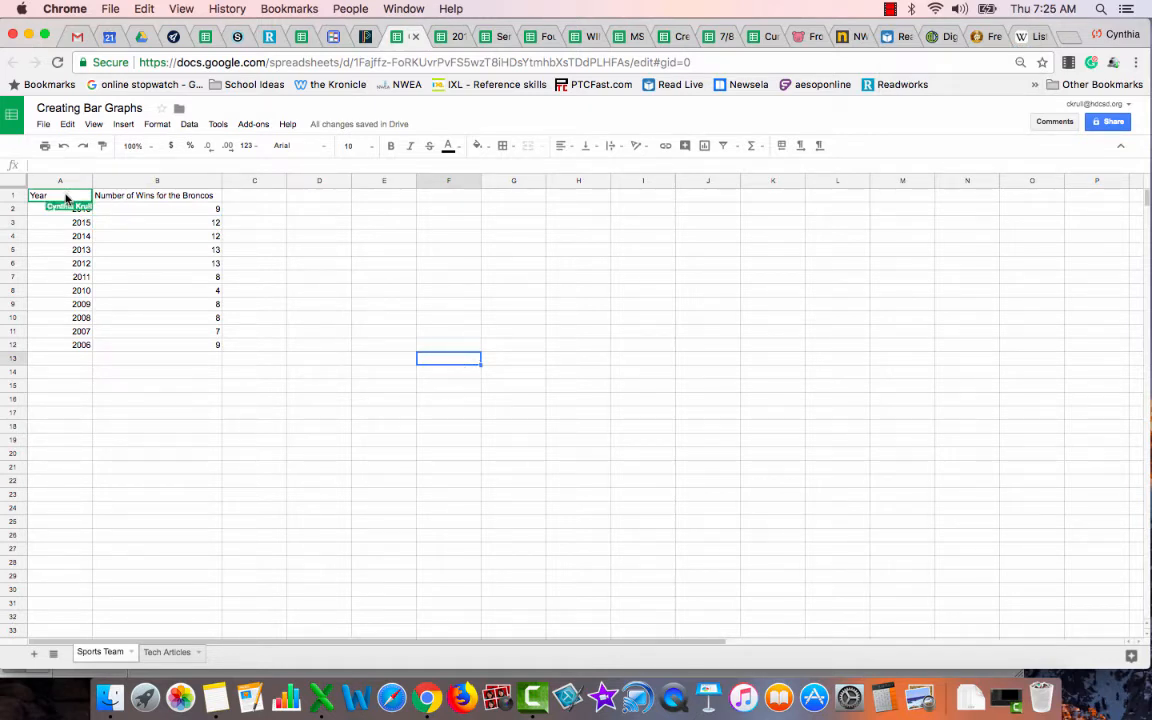
Select the Year and Number of Wins table from A1 to B12.
click(60, 196)
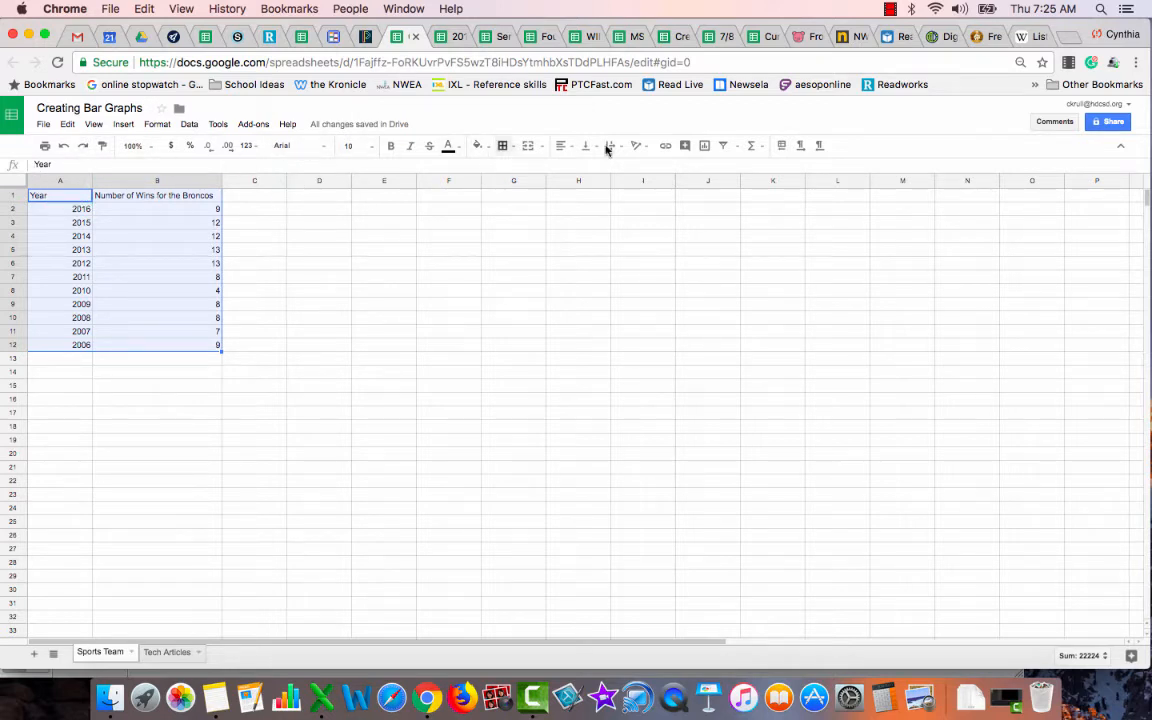
mouse_move(704, 144)
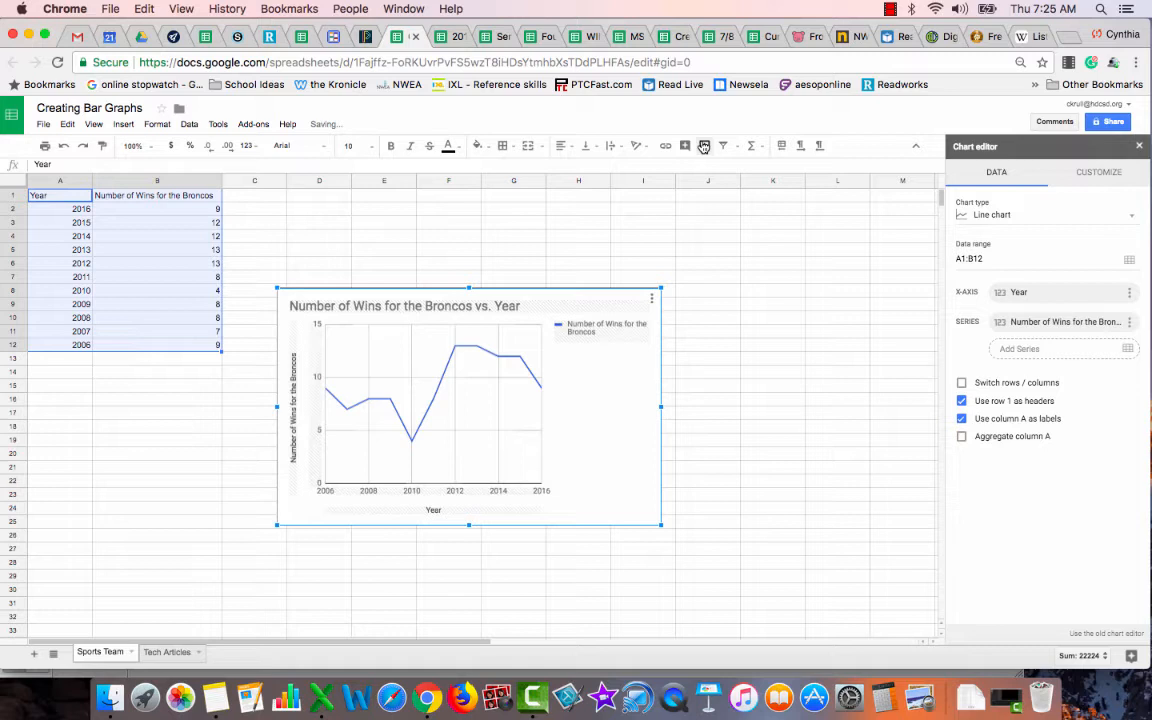
mouse_move(564, 390)
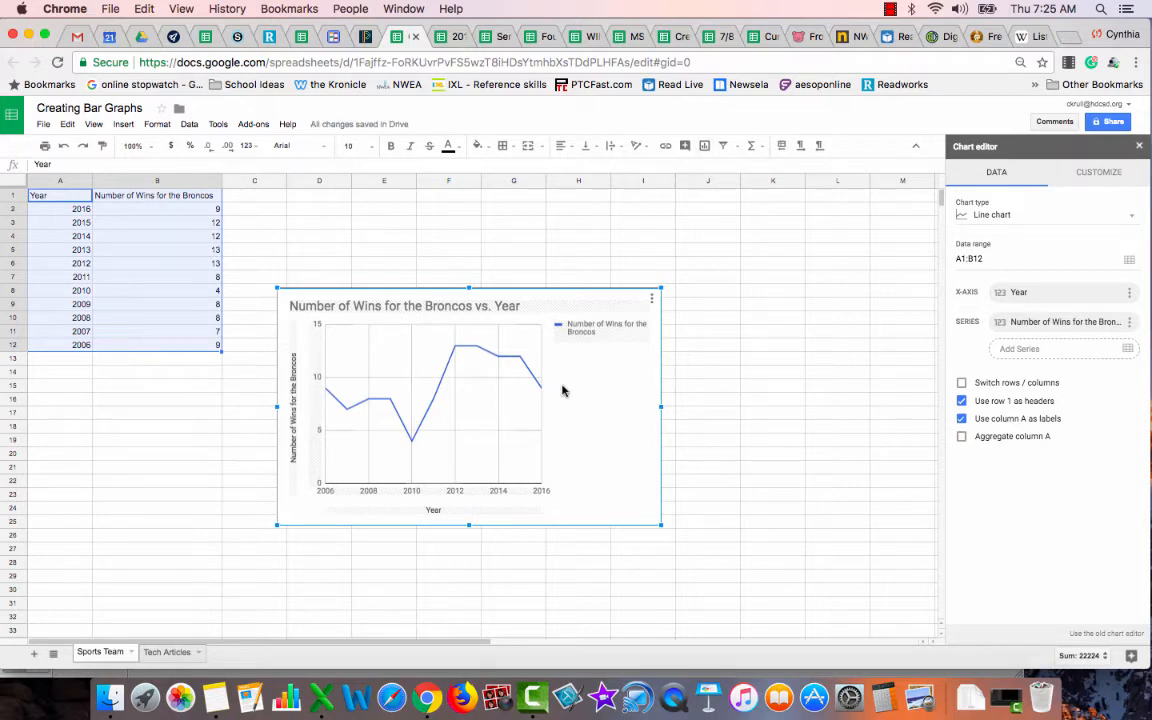
mouse_move(996, 222)
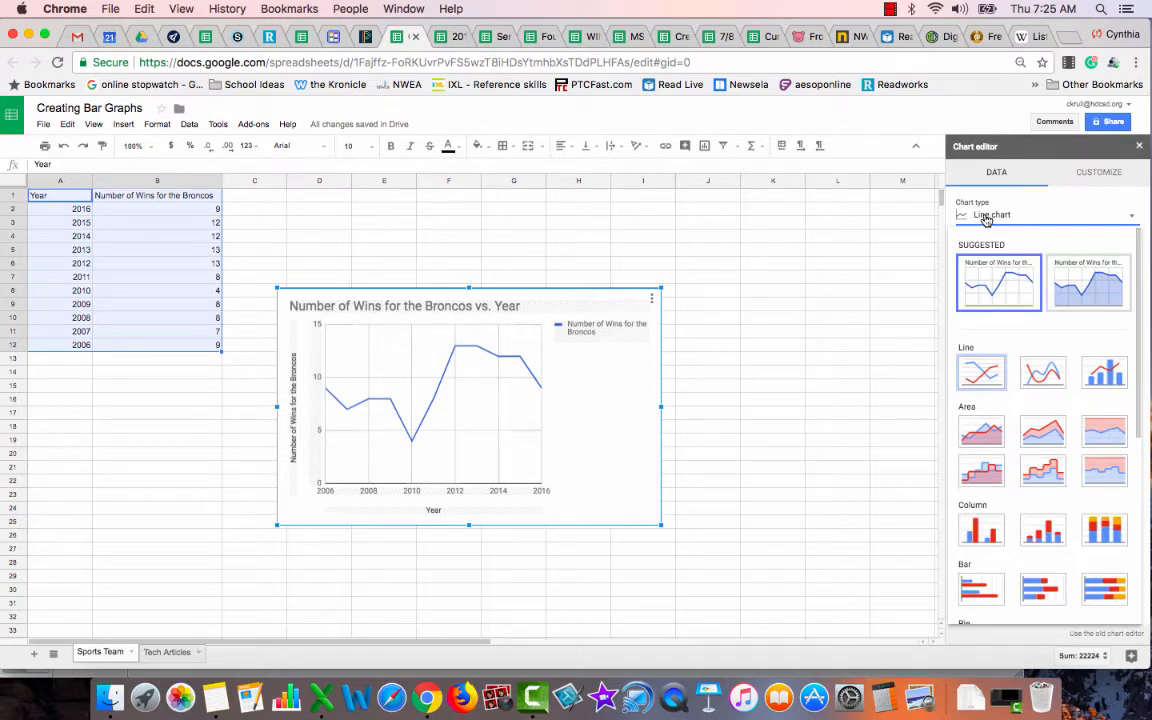
mouse_move(1110, 360)
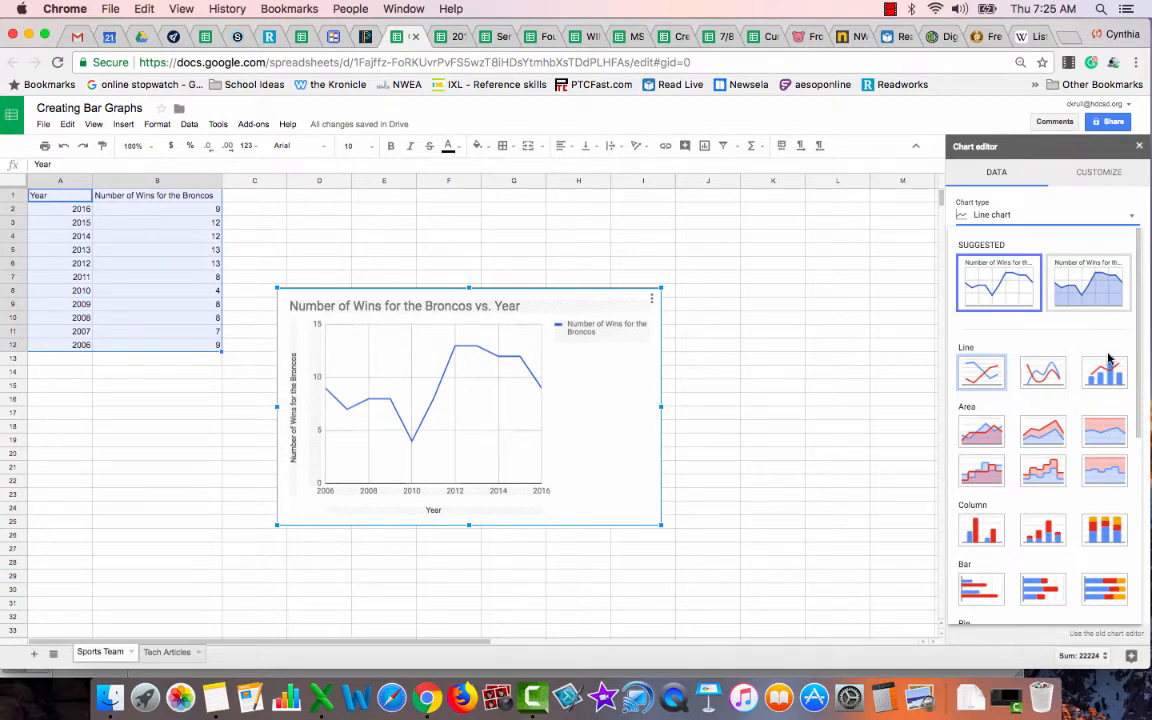
mouse_move(1104, 372)
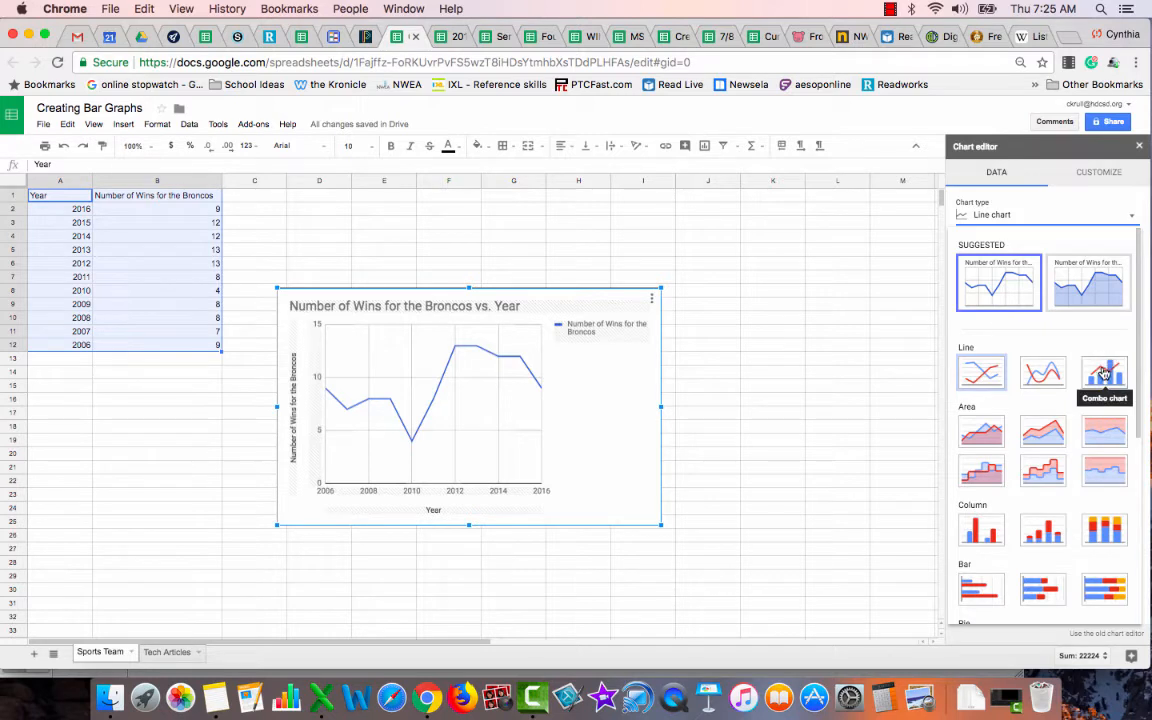
Change the Broncos wins chart from a line chart to a horizontal bar chart.
scroll(down, 3)
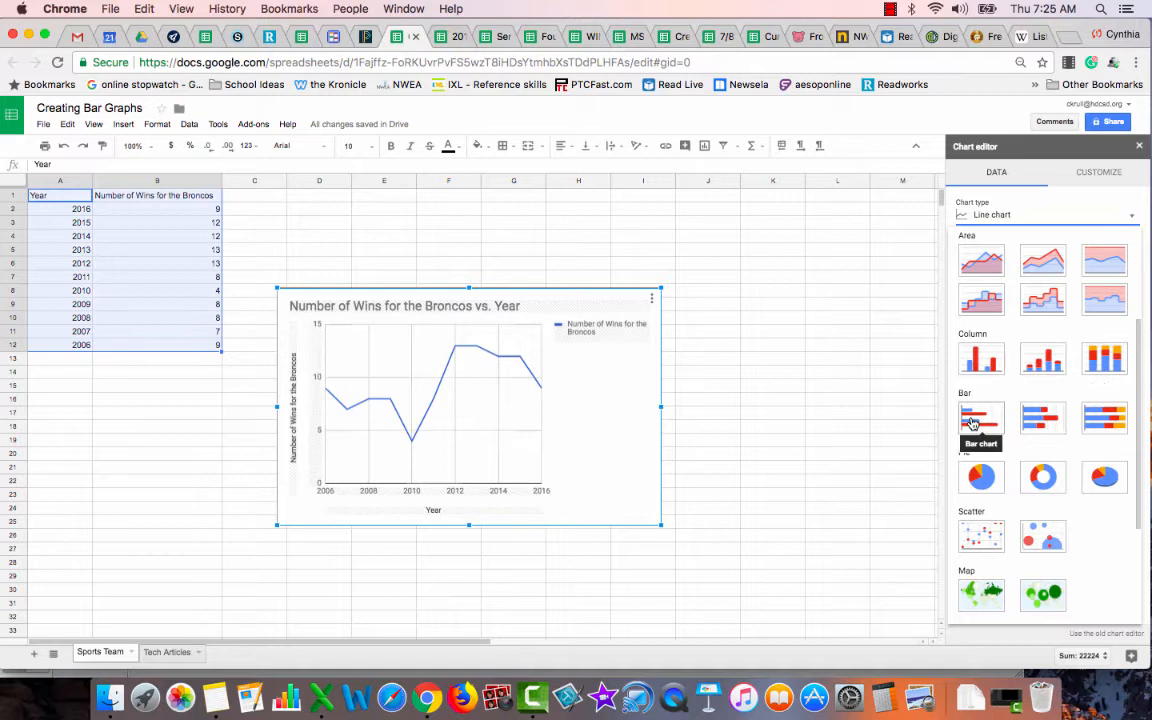
click(980, 418)
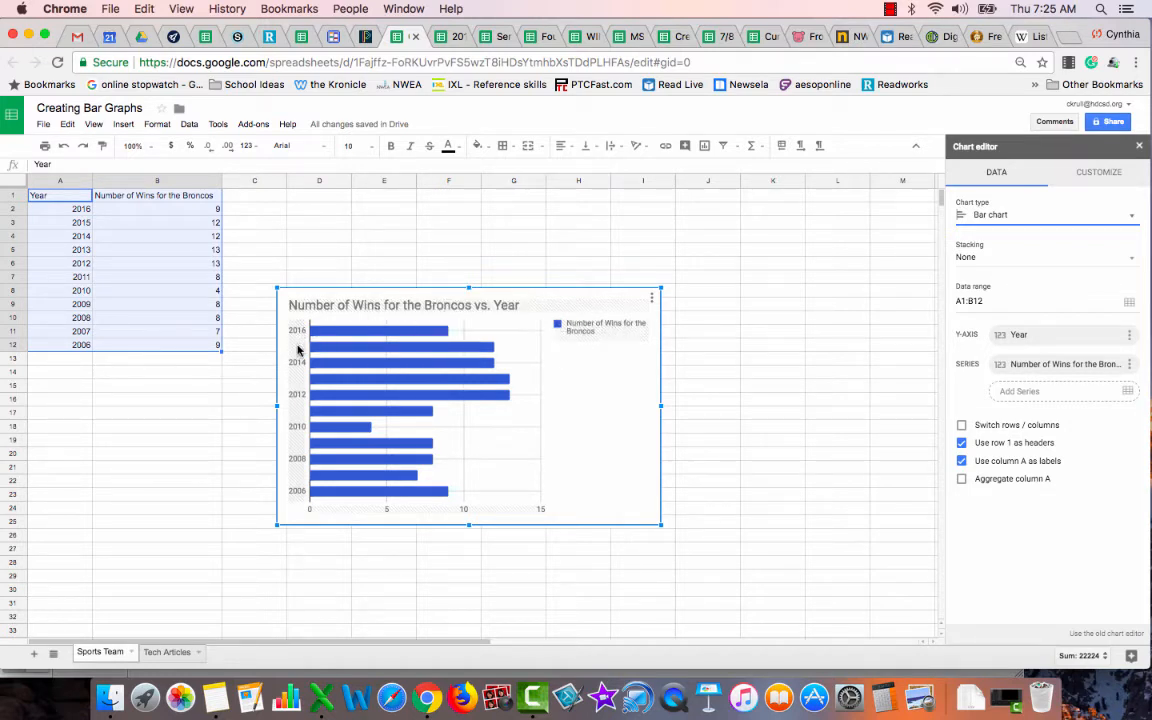
mouse_move(340, 516)
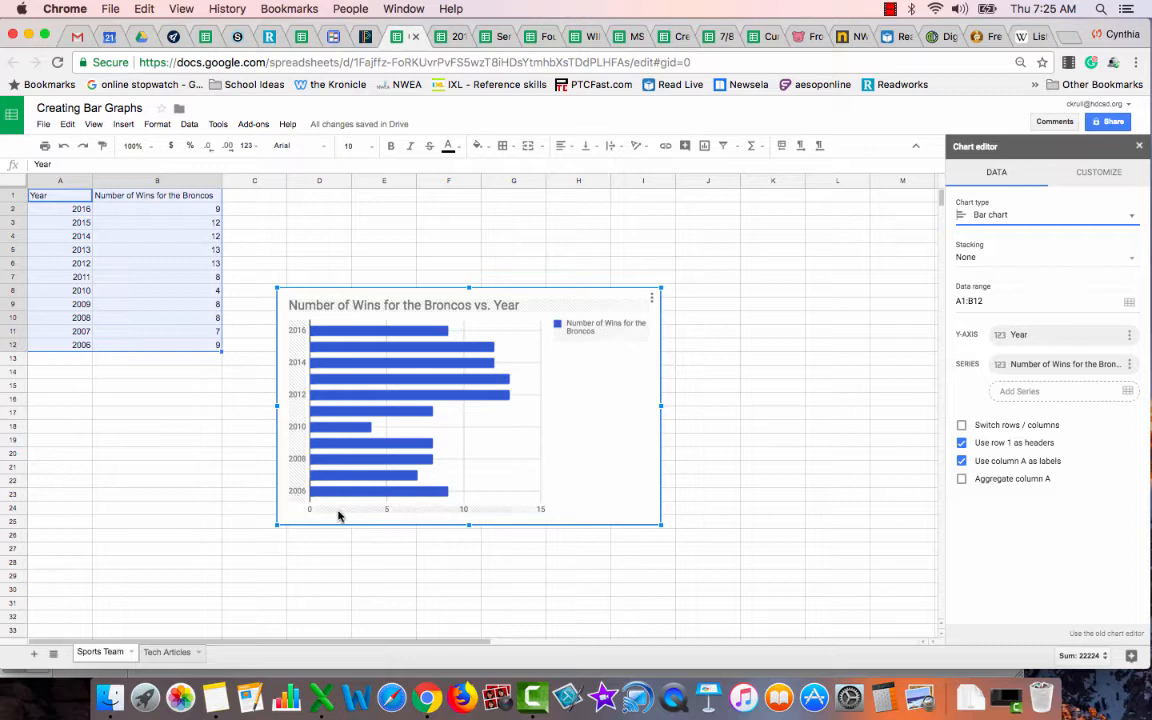
mouse_move(410, 468)
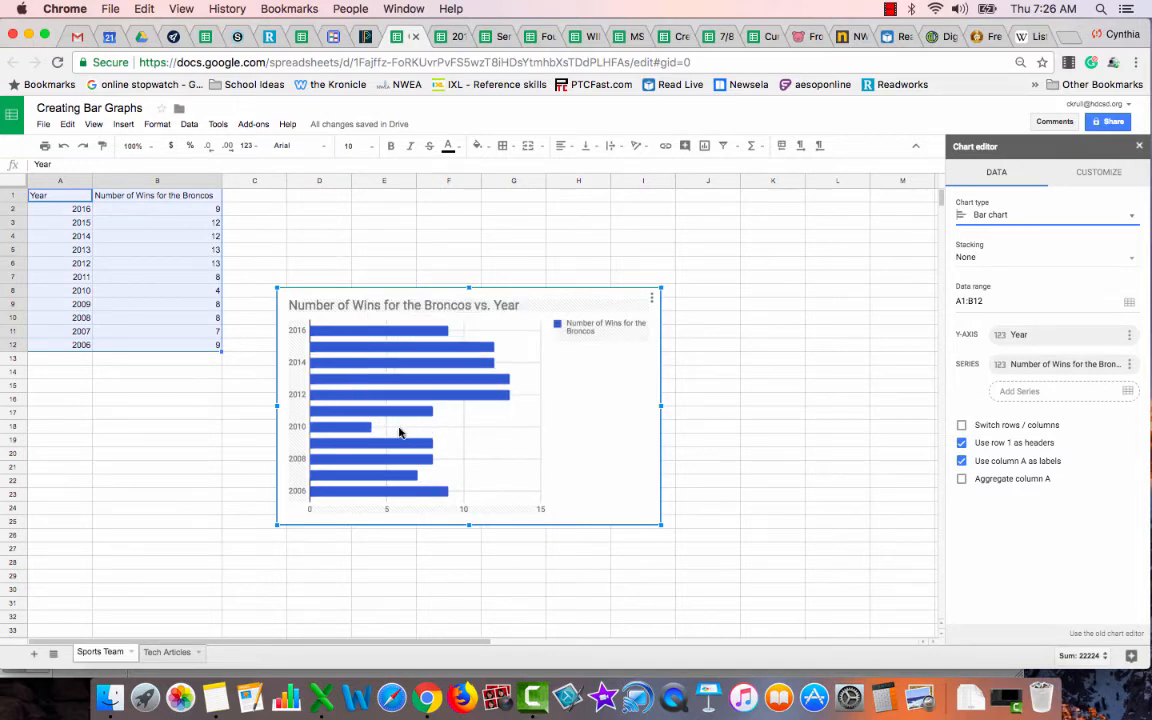
mouse_move(378, 492)
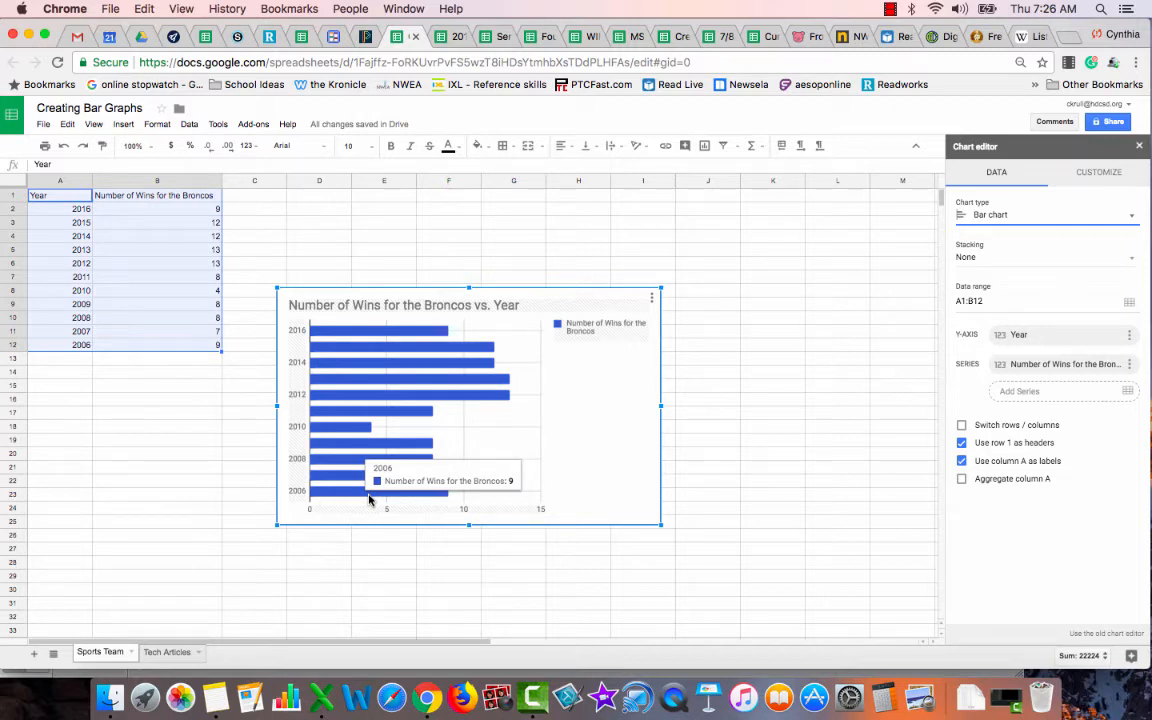
click(890, 8)
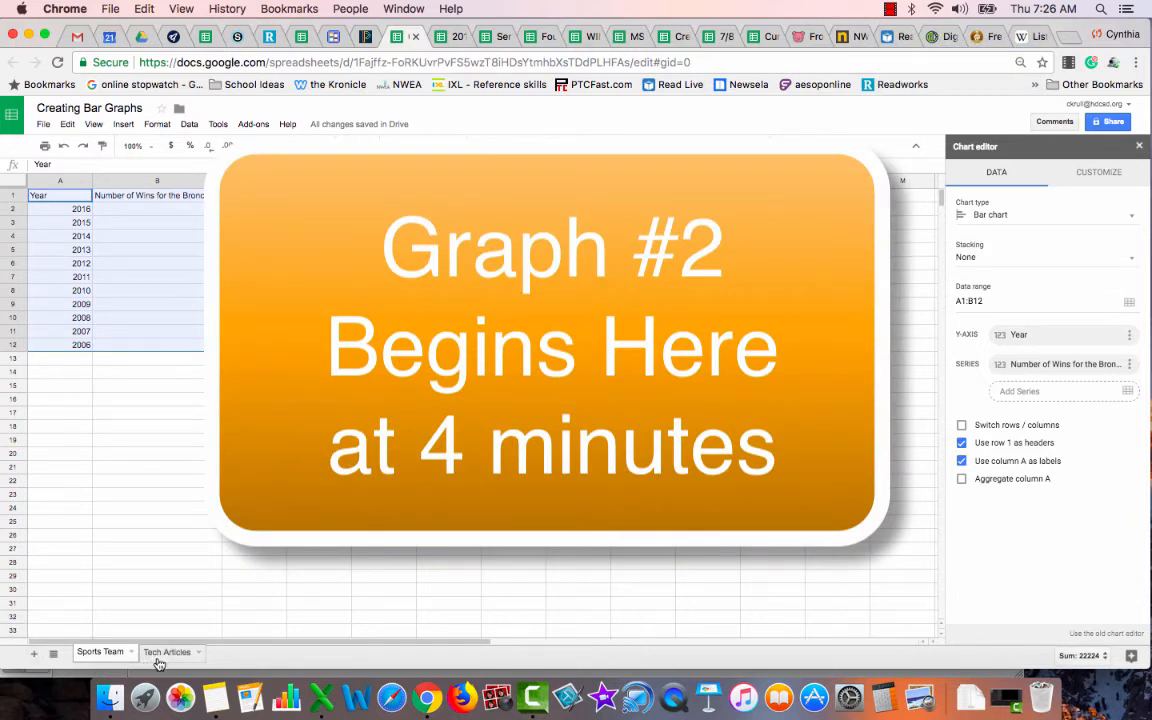
mouse_move(168, 642)
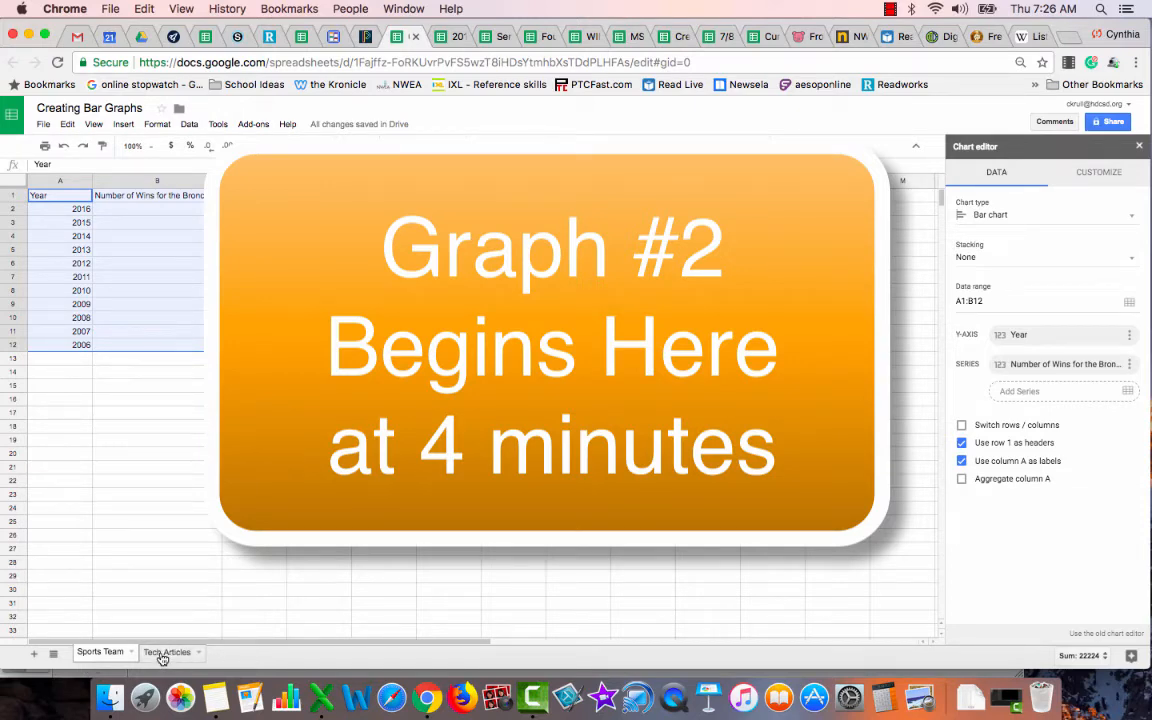
Show the Tech Articles sheet with its points earned and points possible columns.
click(168, 652)
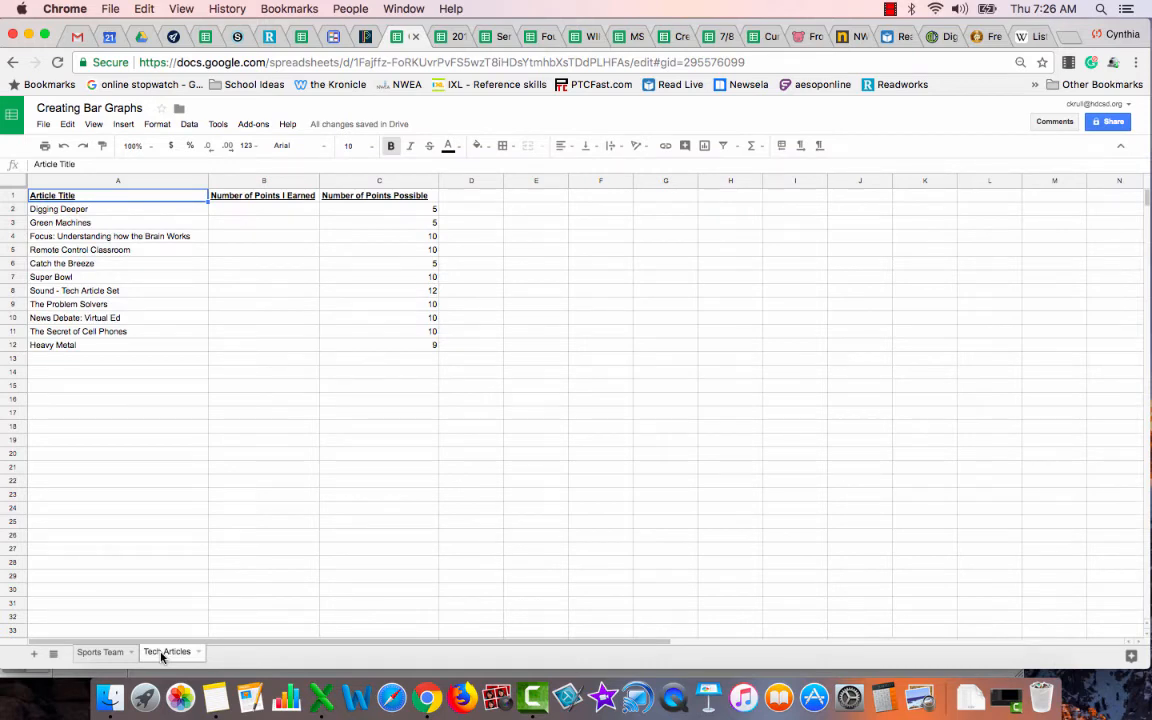
mouse_move(136, 210)
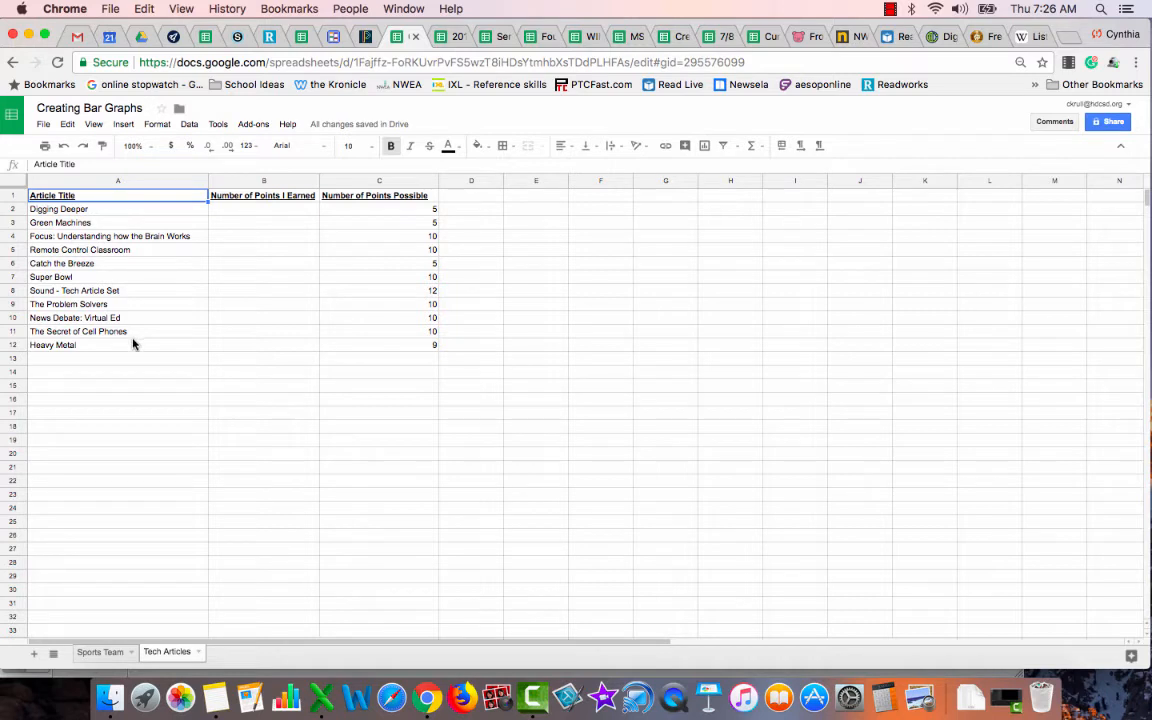
mouse_move(268, 256)
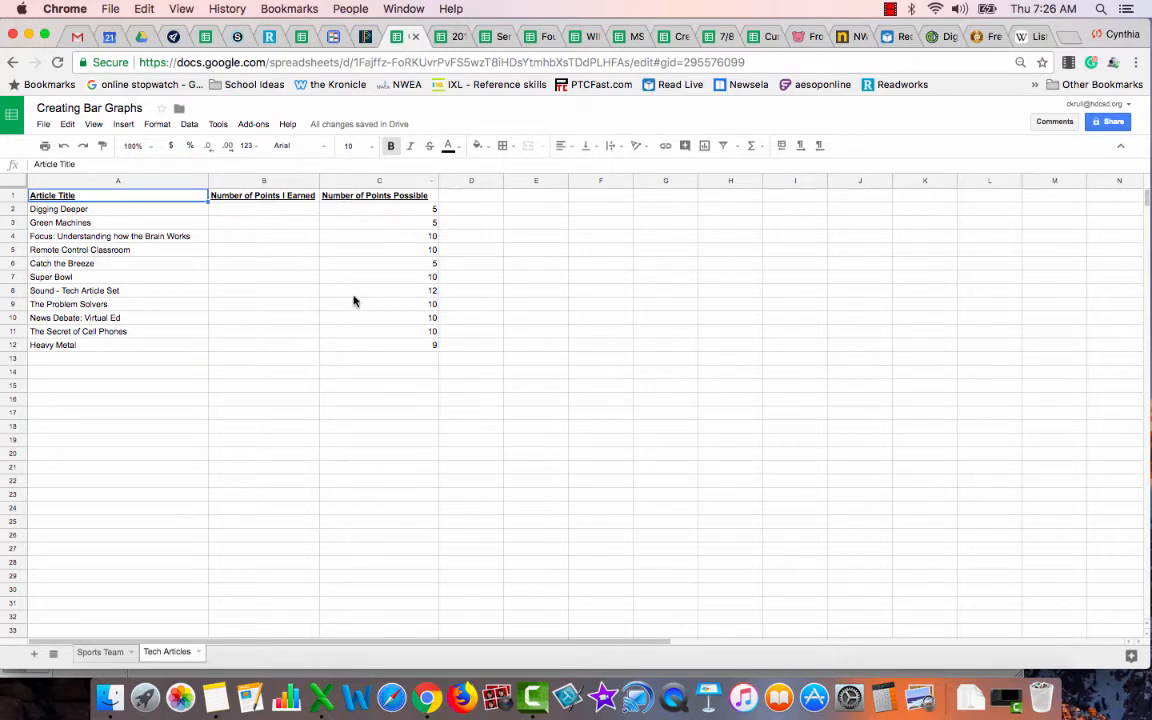
mouse_move(358, 364)
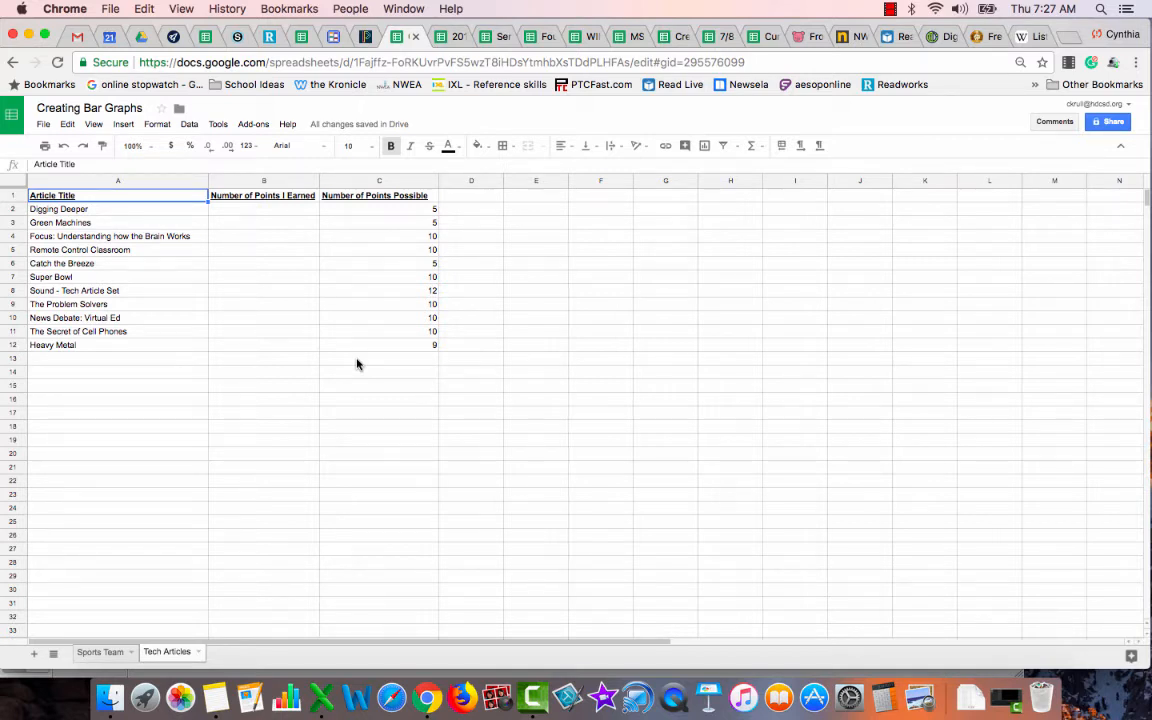
mouse_move(144, 336)
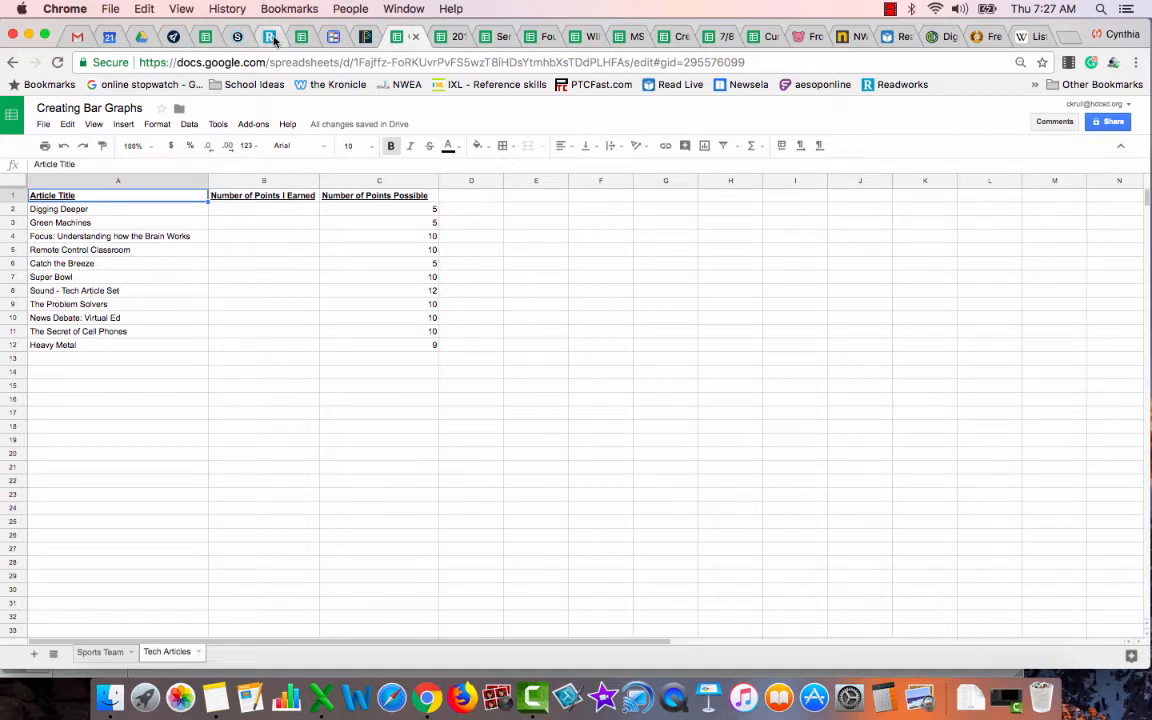
mouse_move(270, 36)
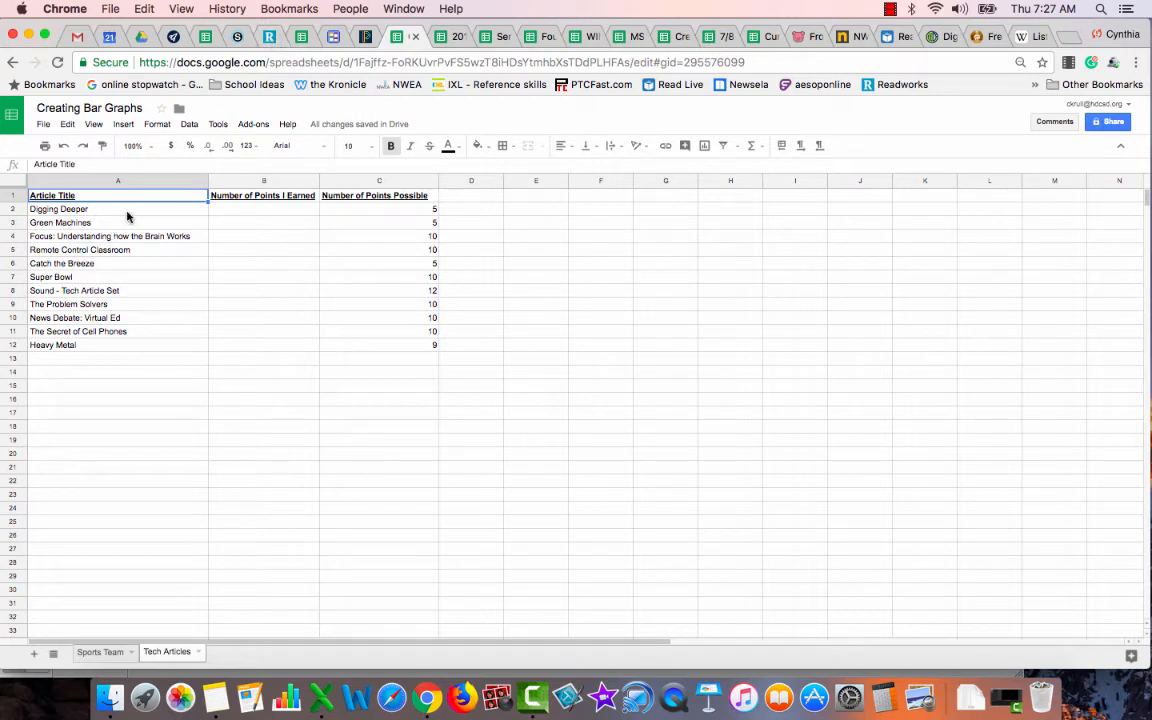
mouse_move(182, 302)
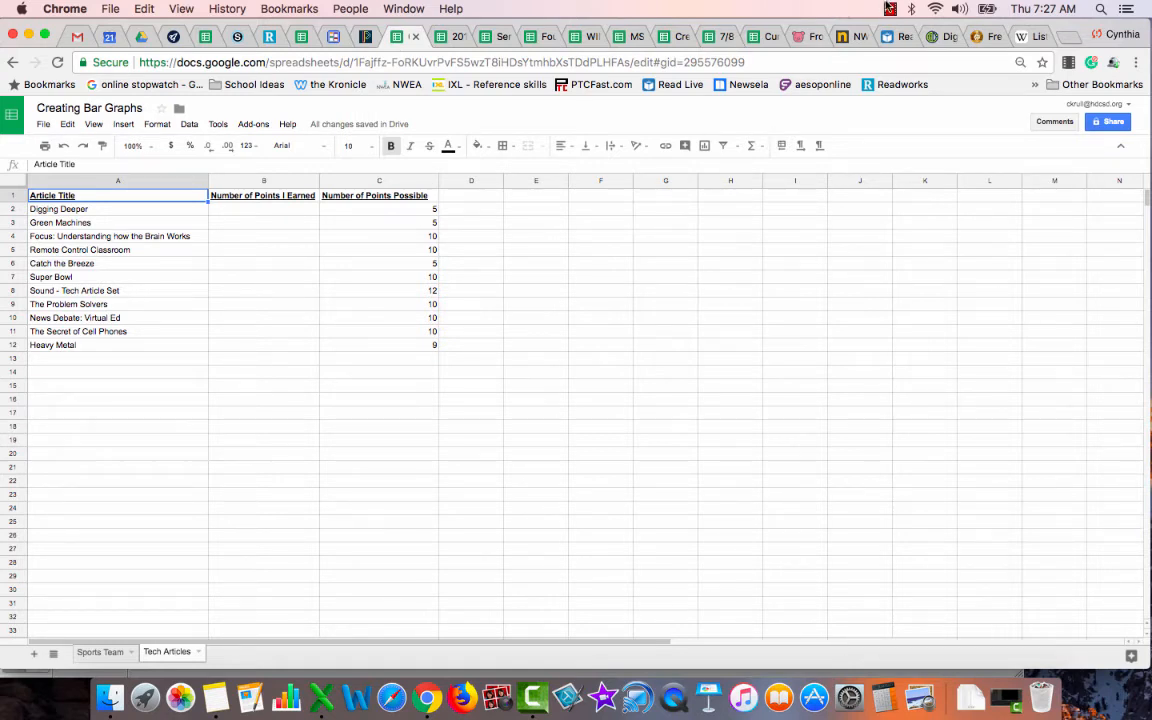
Enter the points earned for each article, correcting a wrong value, and select the table A1 to C12.
click(888, 8)
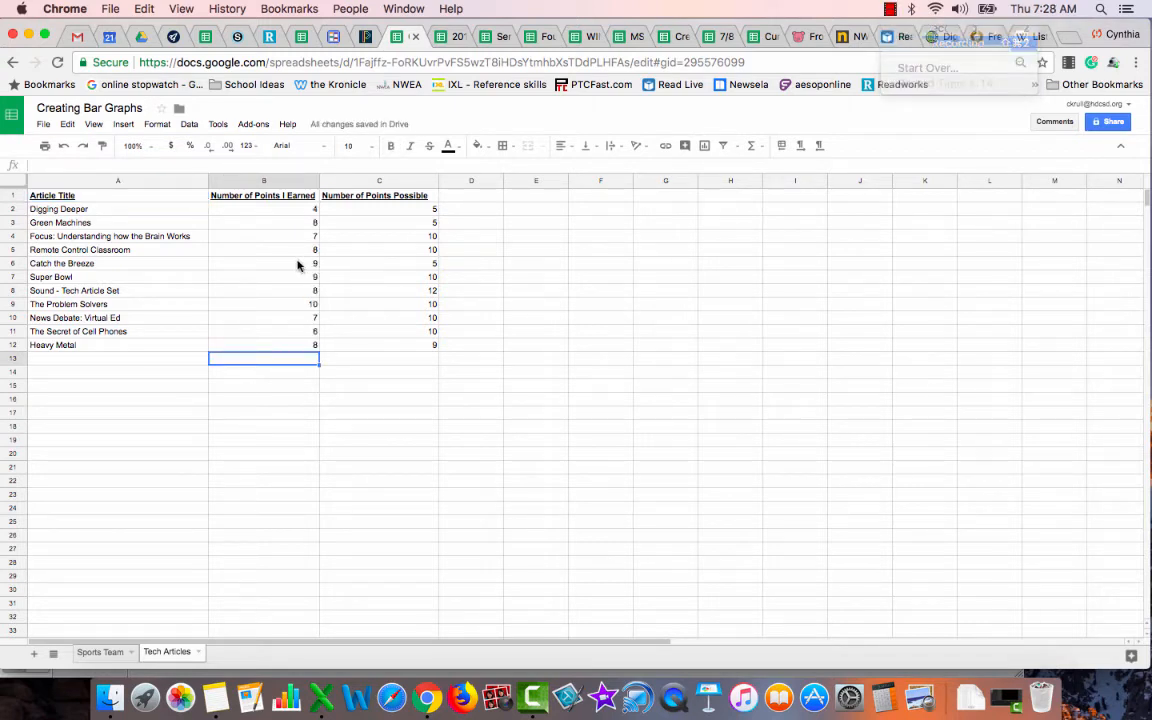
click(264, 264)
text(4)
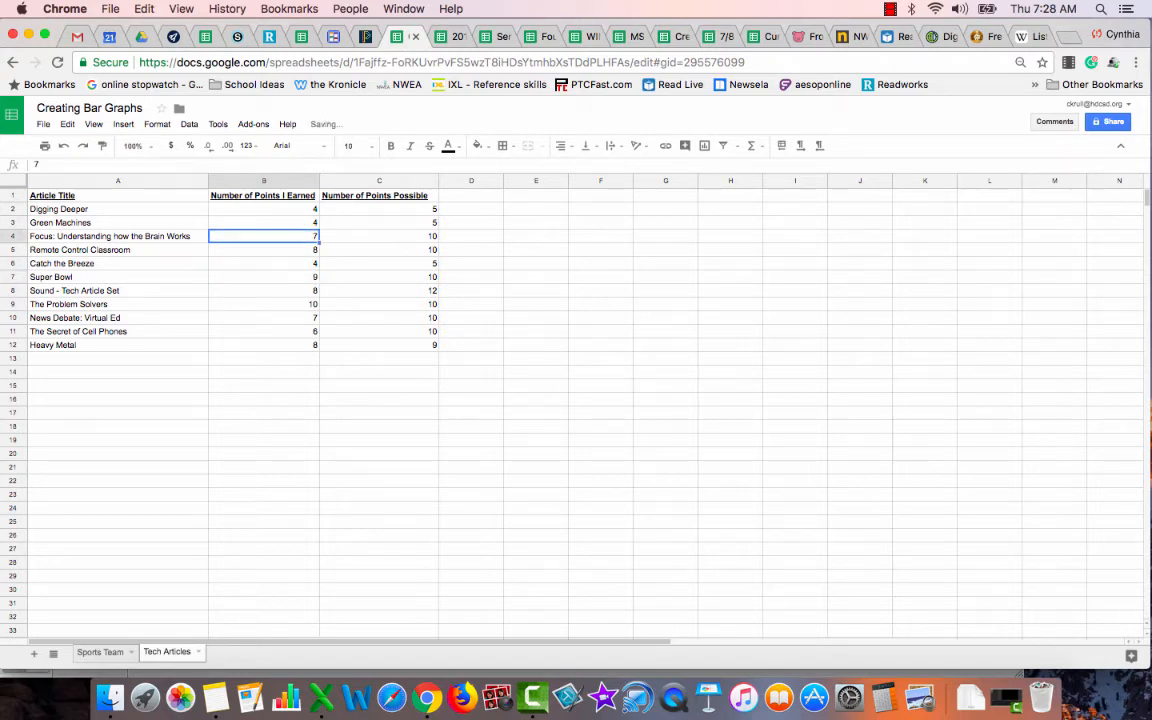
click(264, 222)
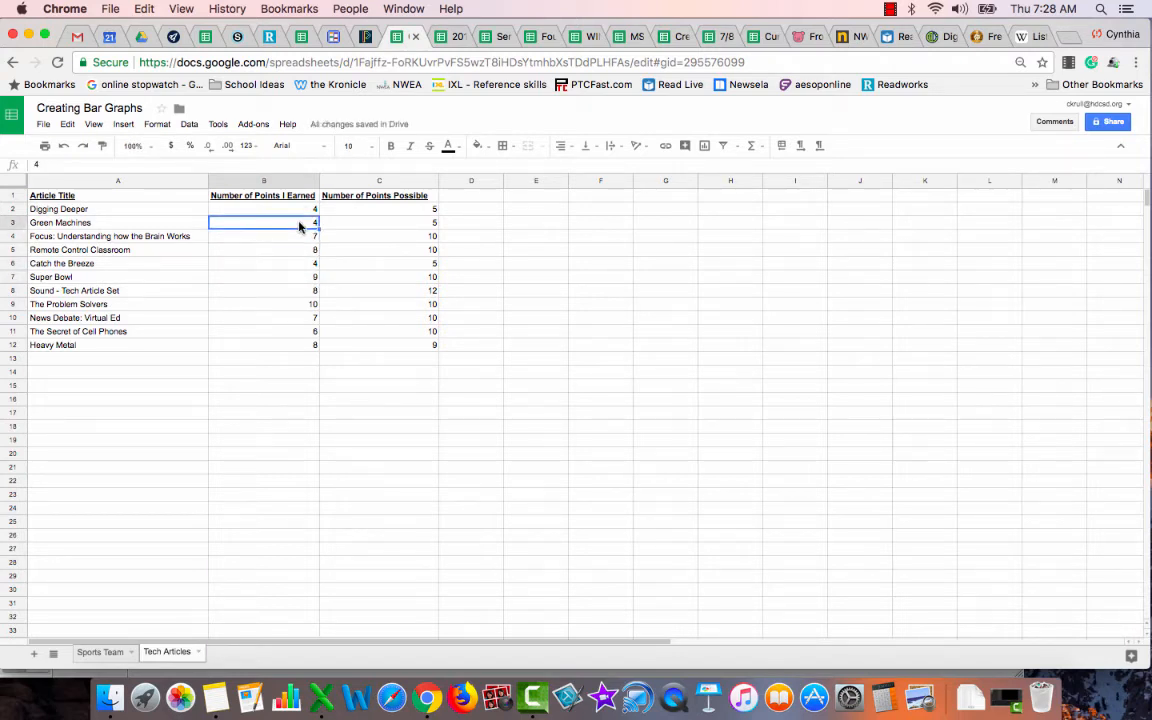
text(5)
key(enter)
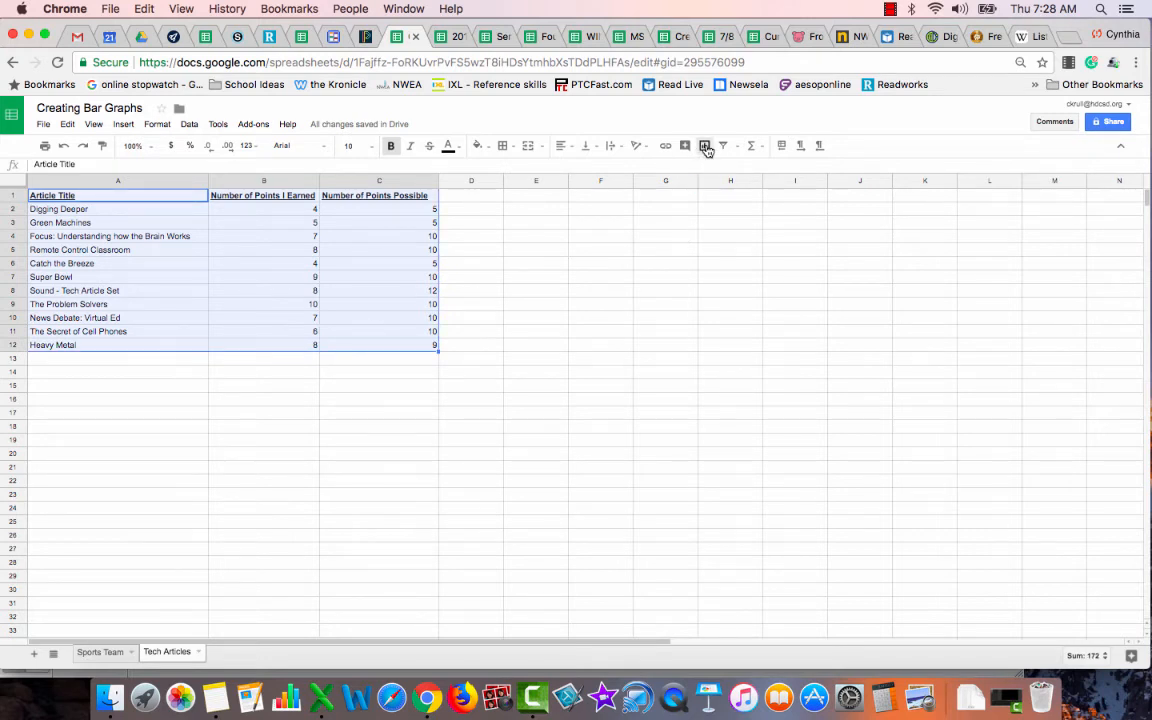
click(704, 146)
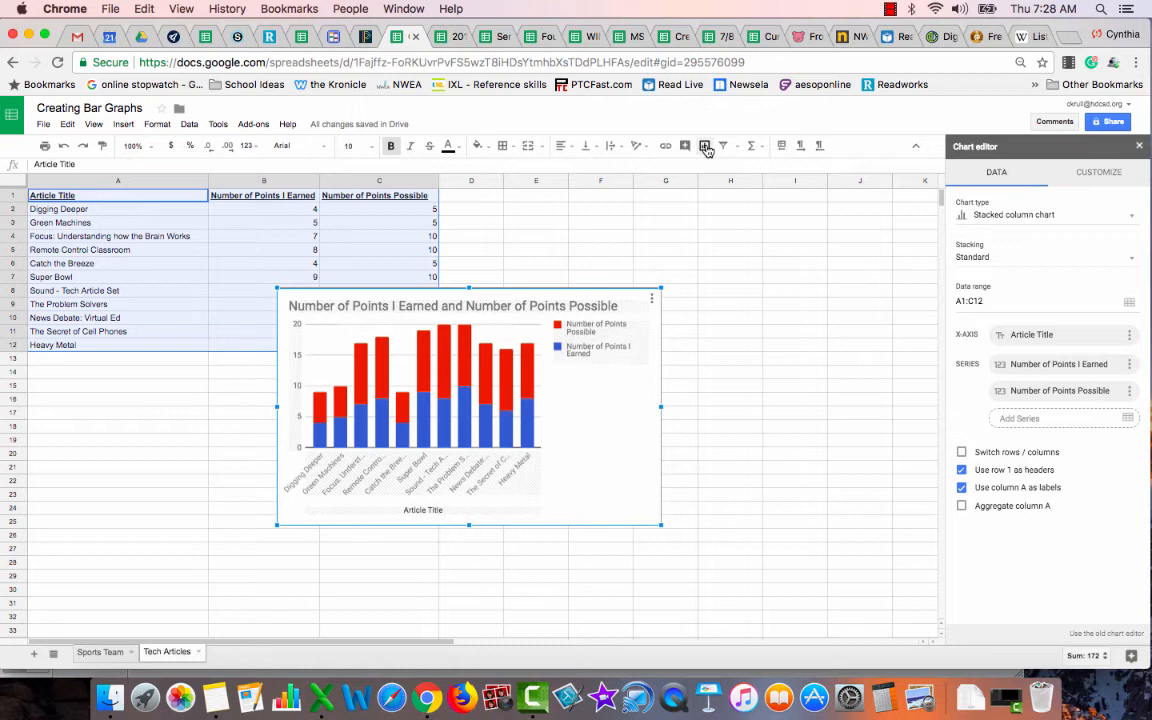
mouse_move(376, 420)
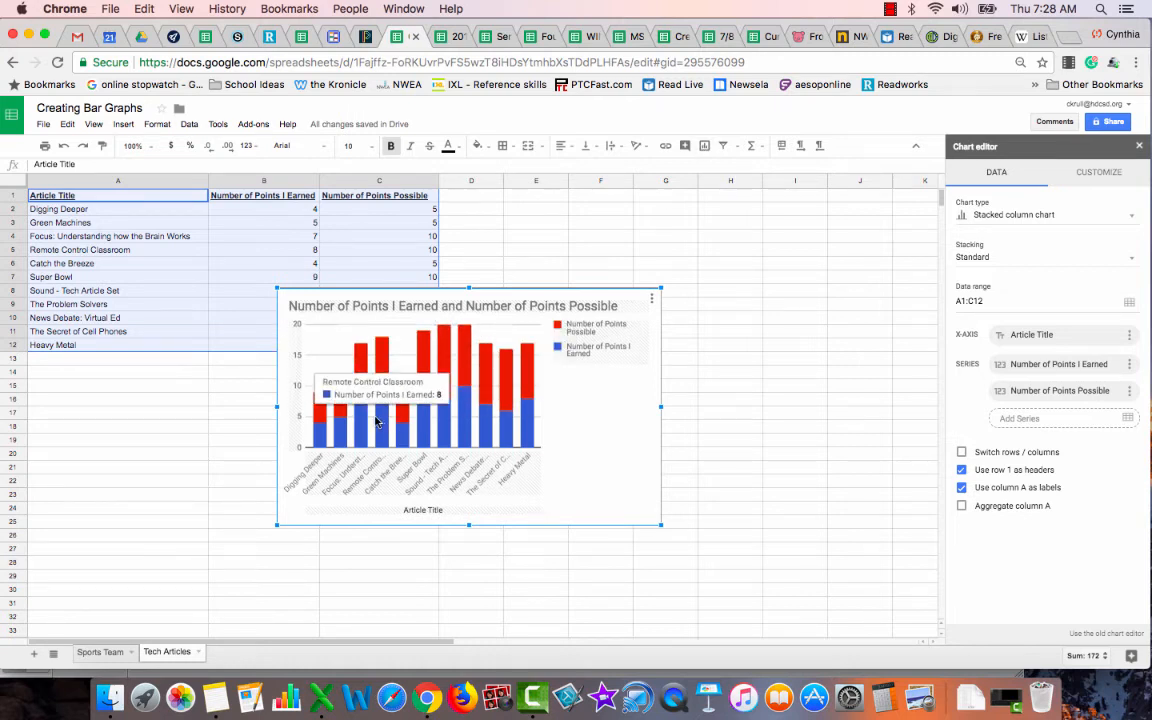
mouse_move(612, 438)
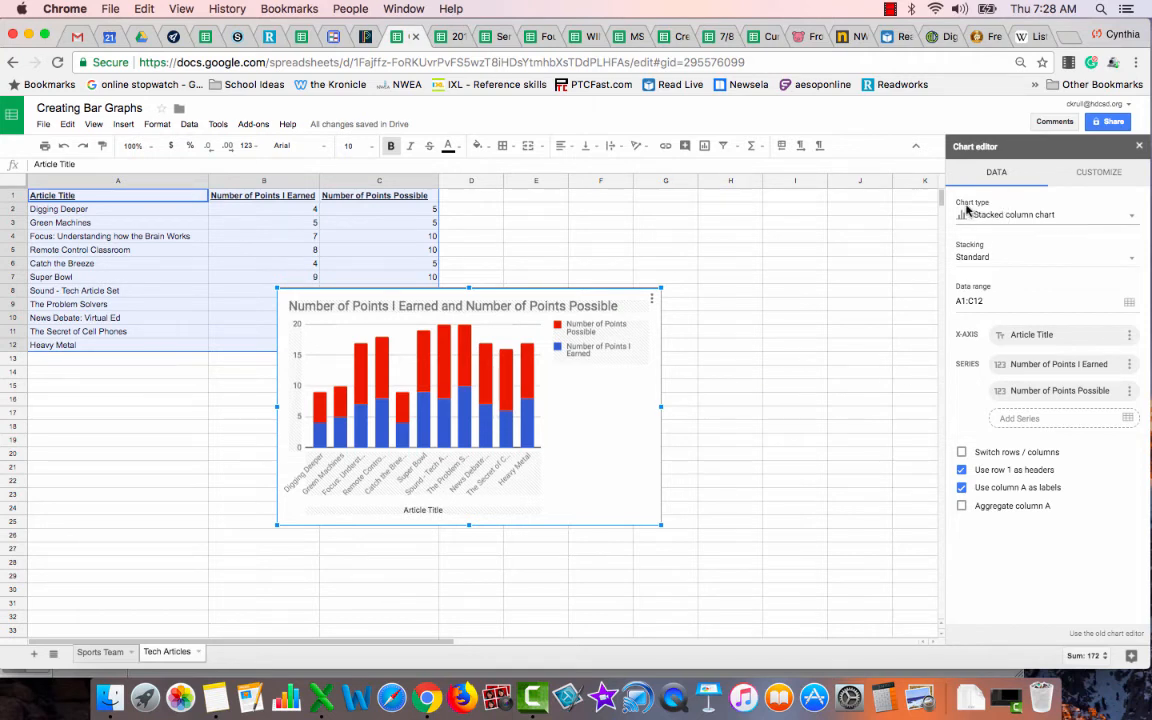
Change the articles chart from stacked column to a clustered column chart.
click(1044, 214)
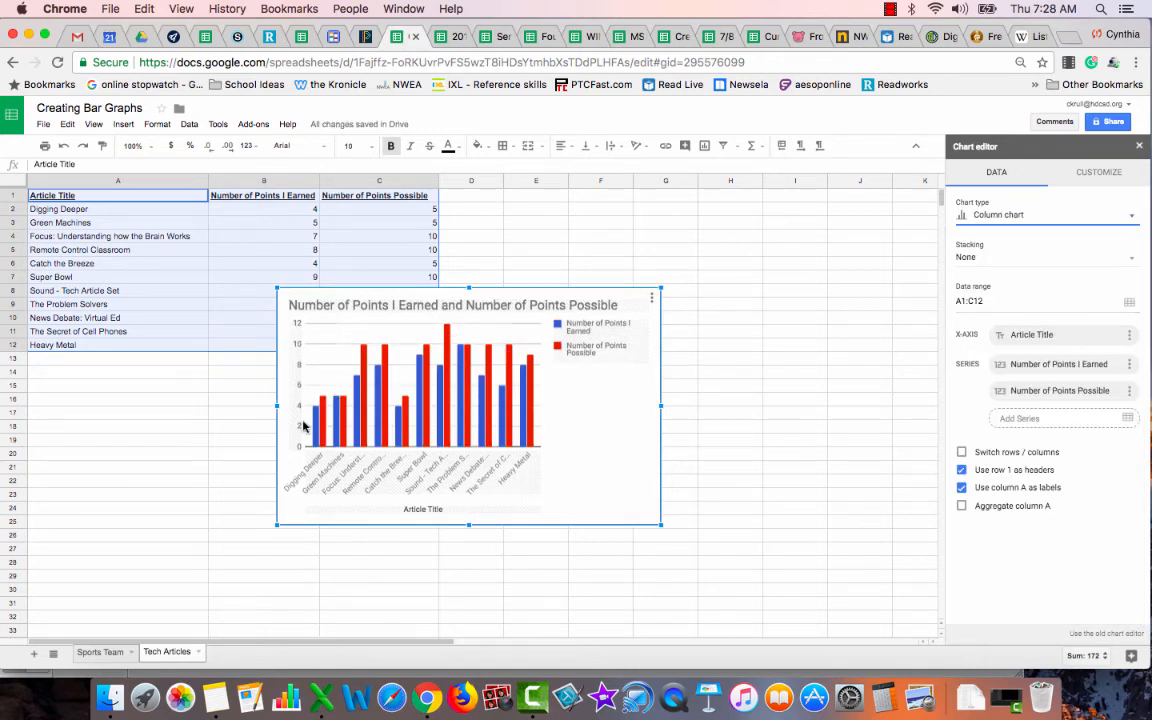
mouse_move(296, 364)
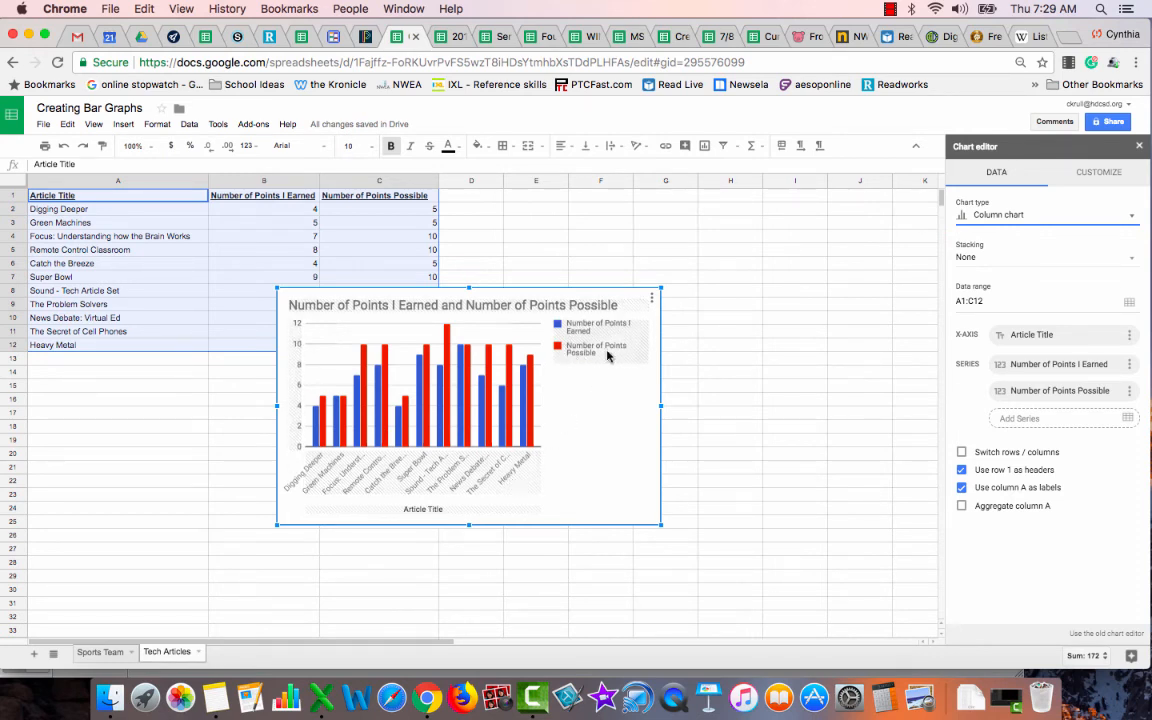
mouse_move(284, 332)
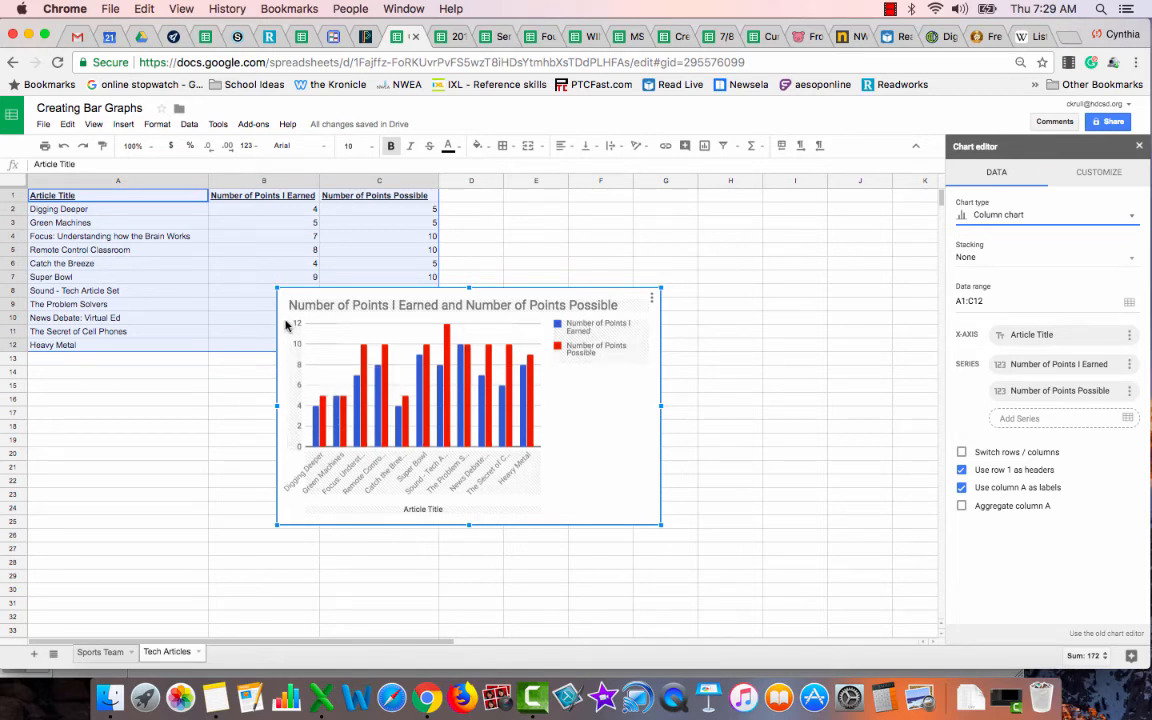
mouse_move(288, 476)
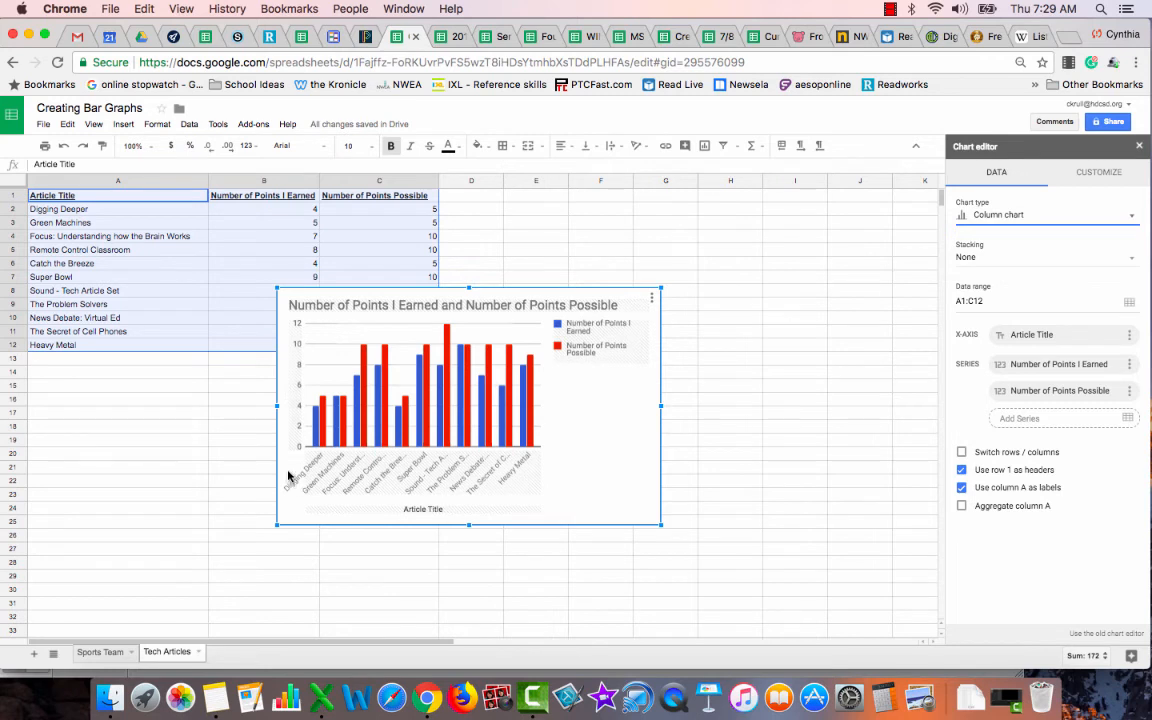
mouse_move(288, 468)
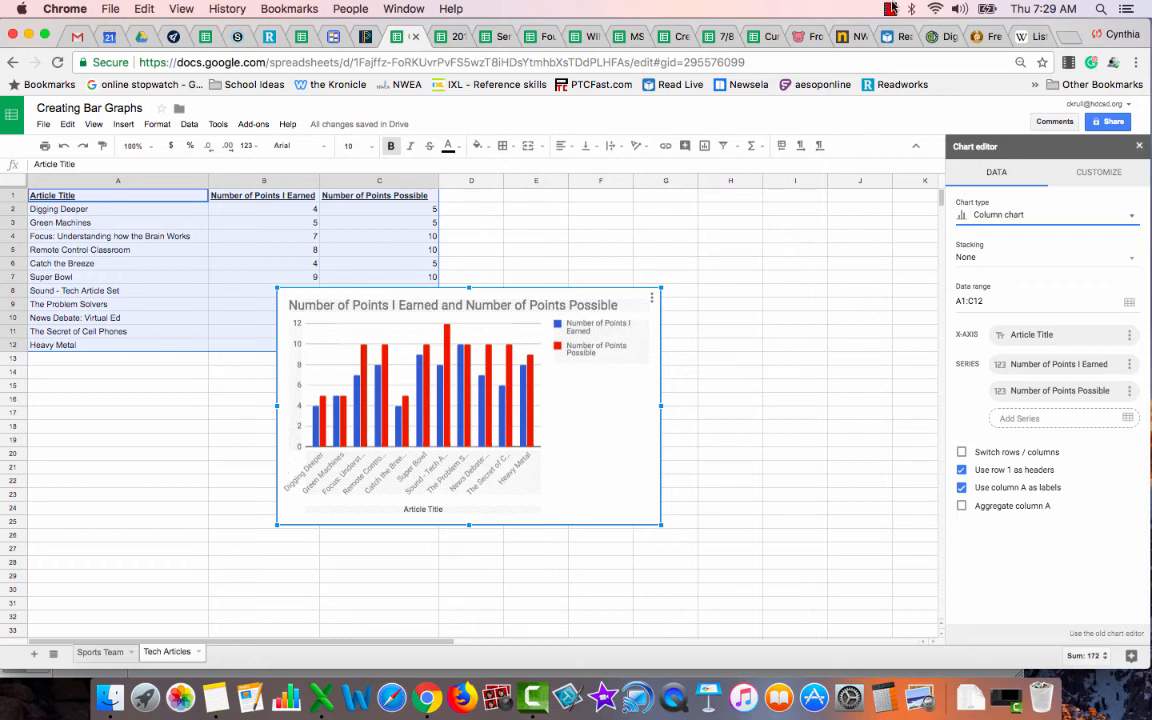
click(888, 8)
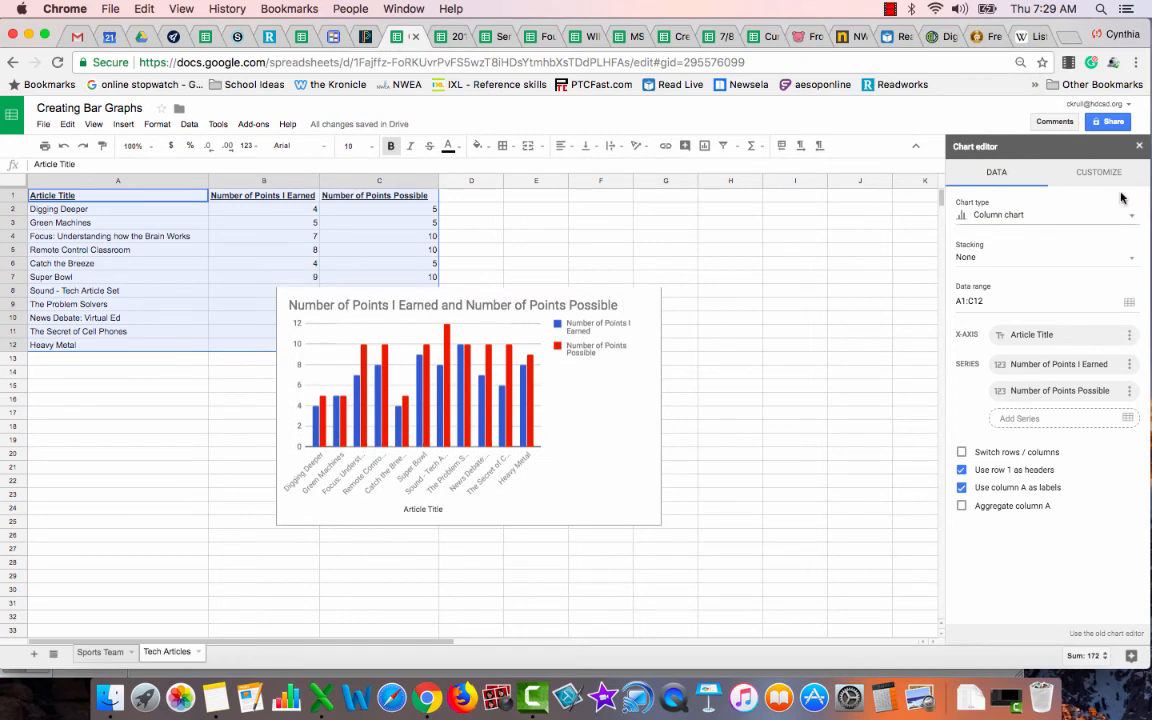
Set the chart's vertical axis title to 'Number of Points' in the Customize chart & axis titles settings.
click(1098, 172)
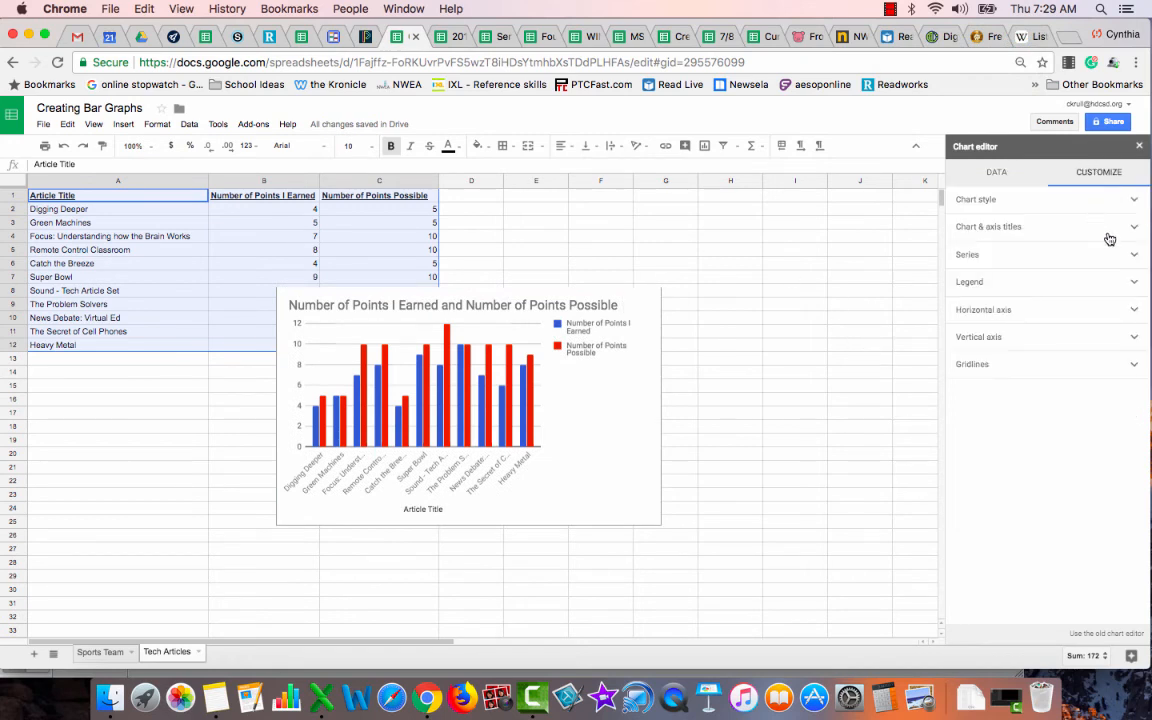
click(980, 336)
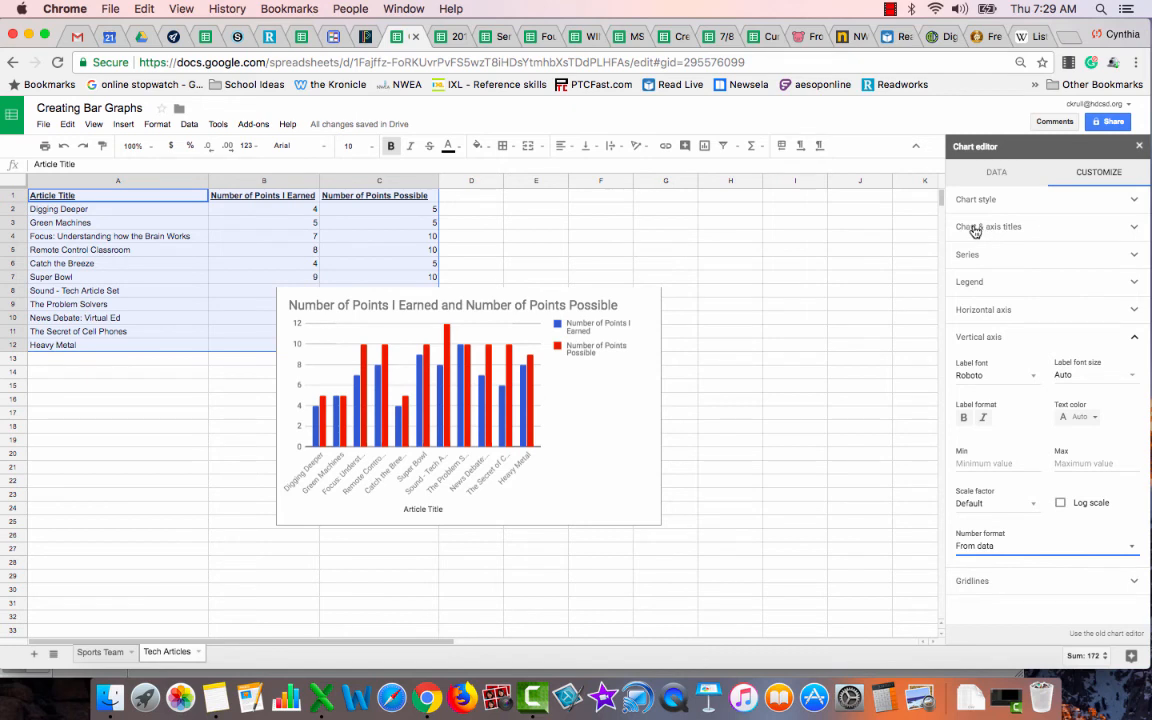
mouse_move(1132, 230)
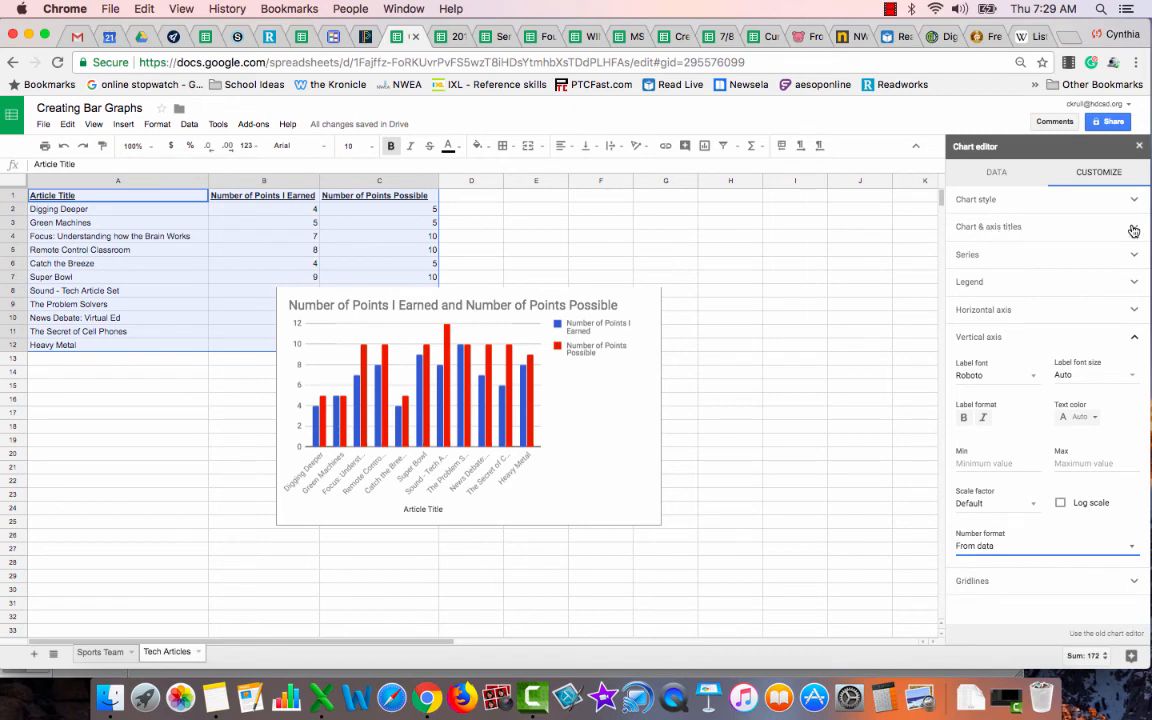
click(988, 226)
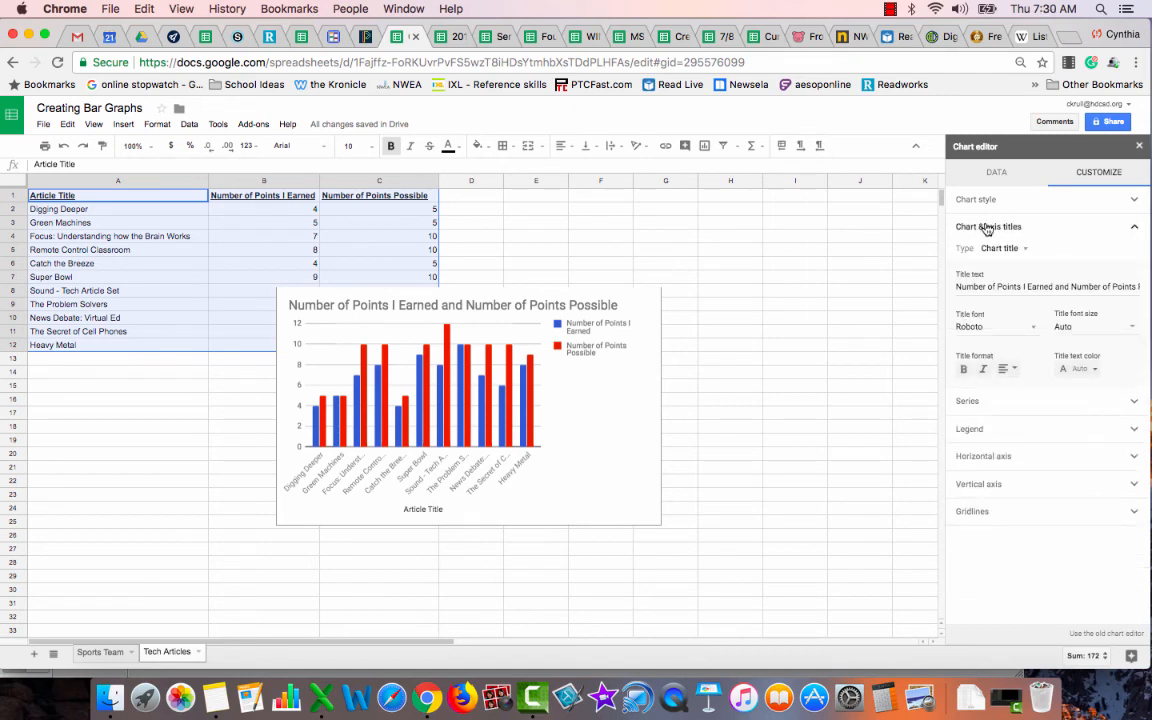
click(1000, 248)
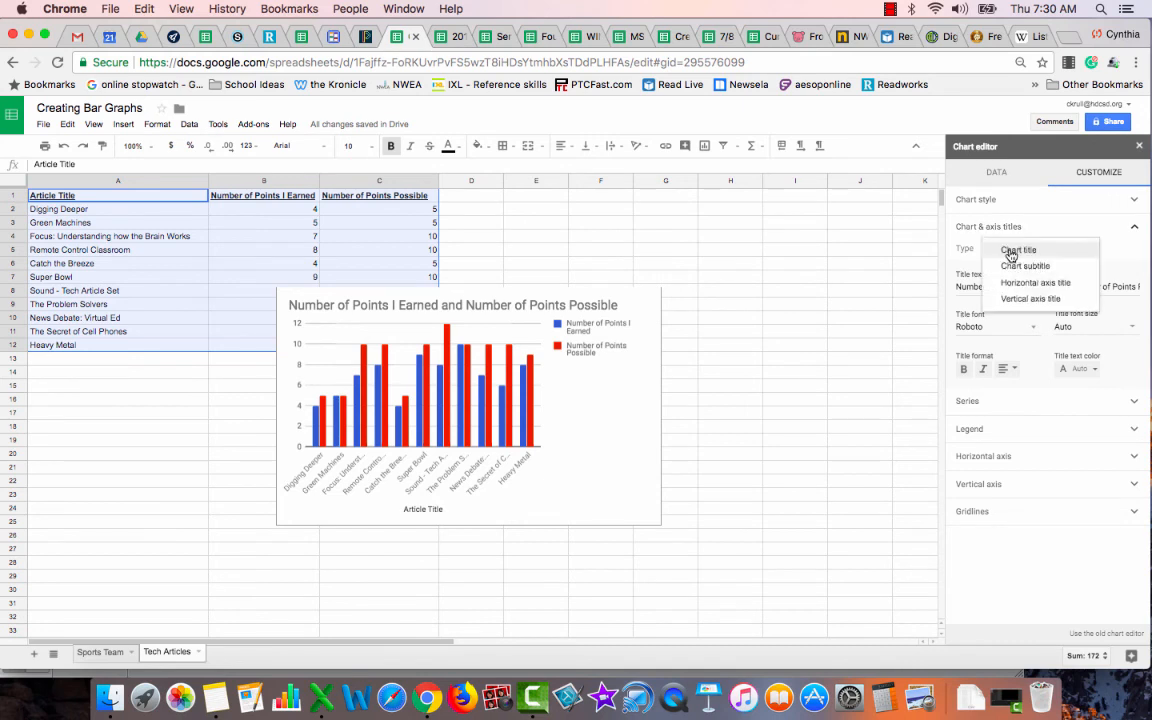
click(1030, 298)
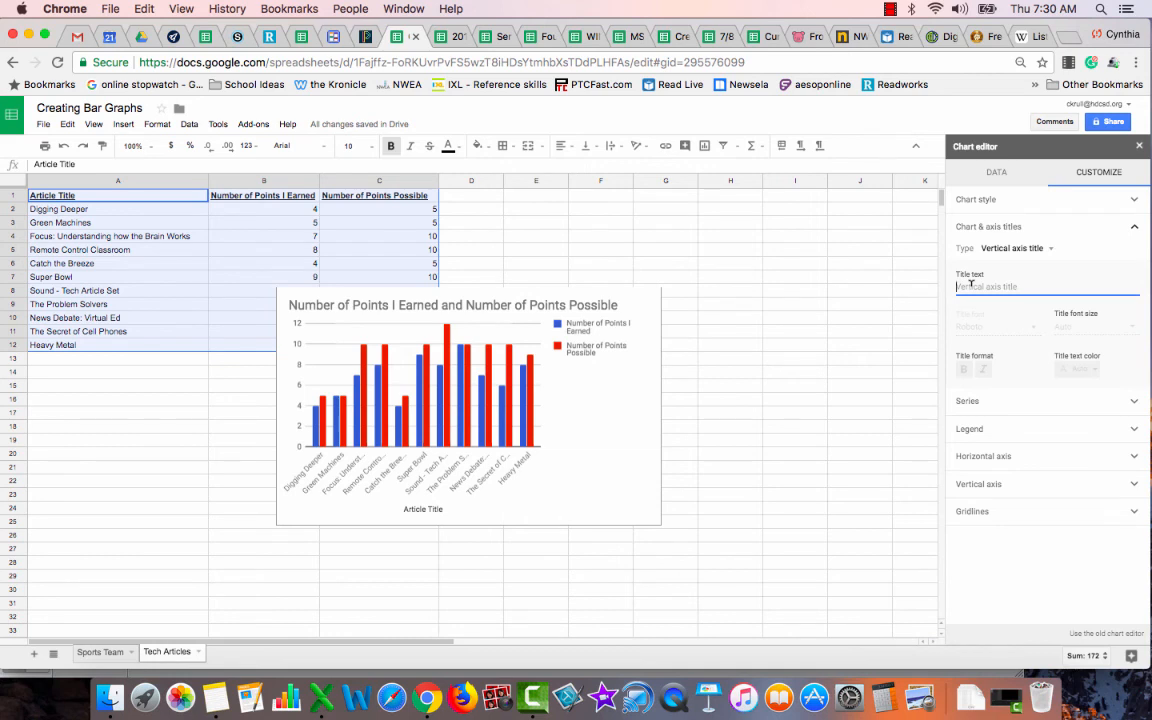
text(Number of)
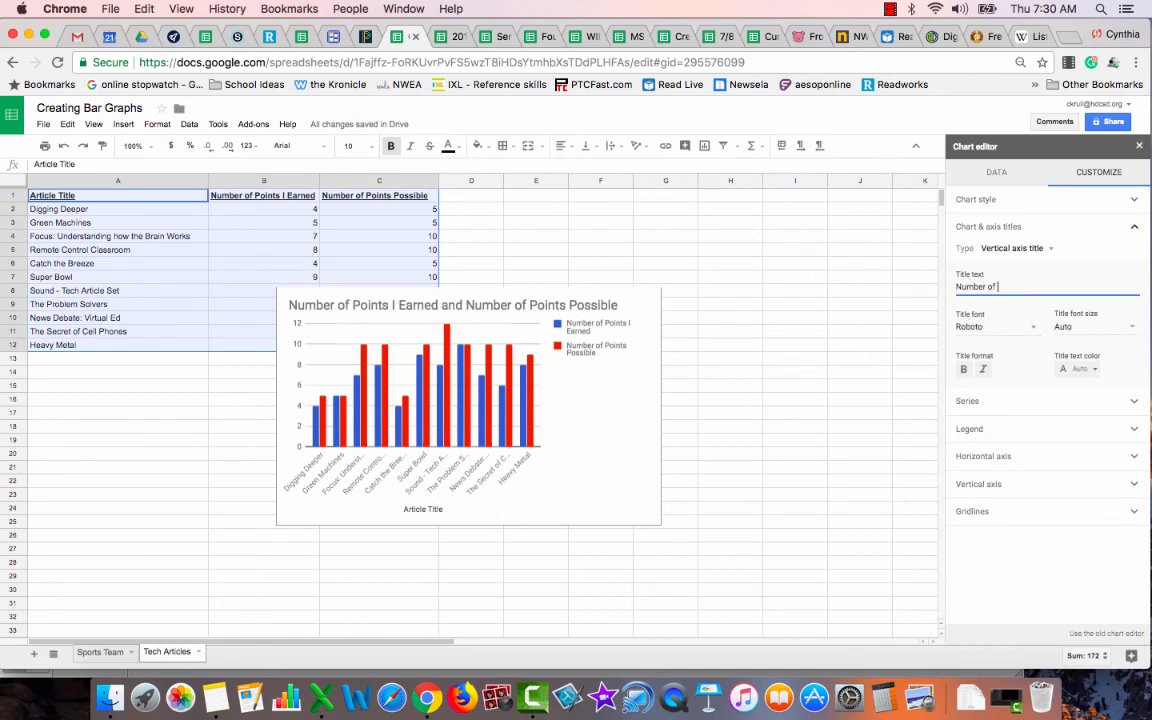
text(Points)
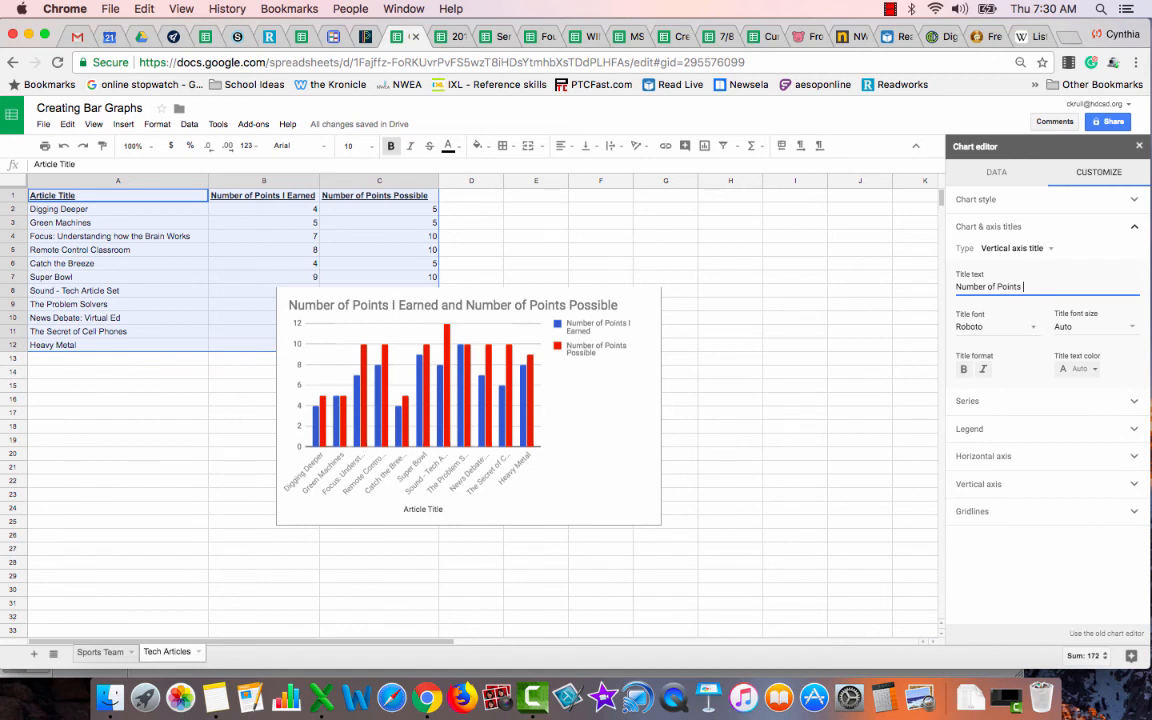
text(Number of Points)
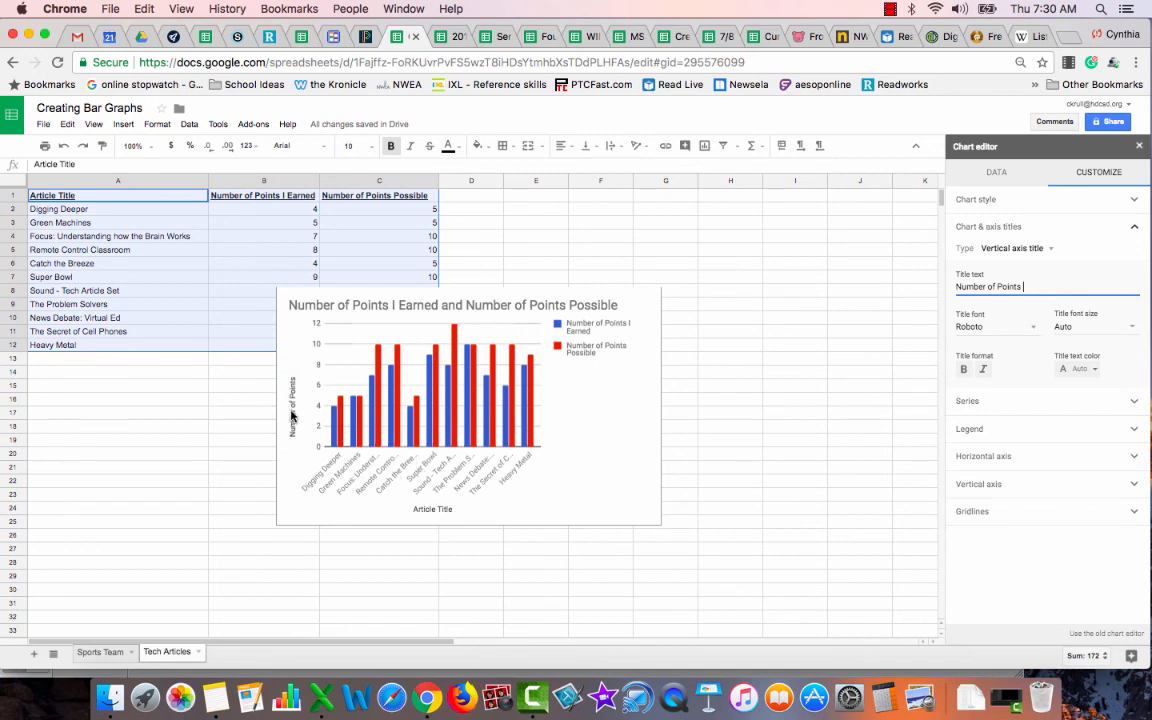
mouse_move(450, 512)
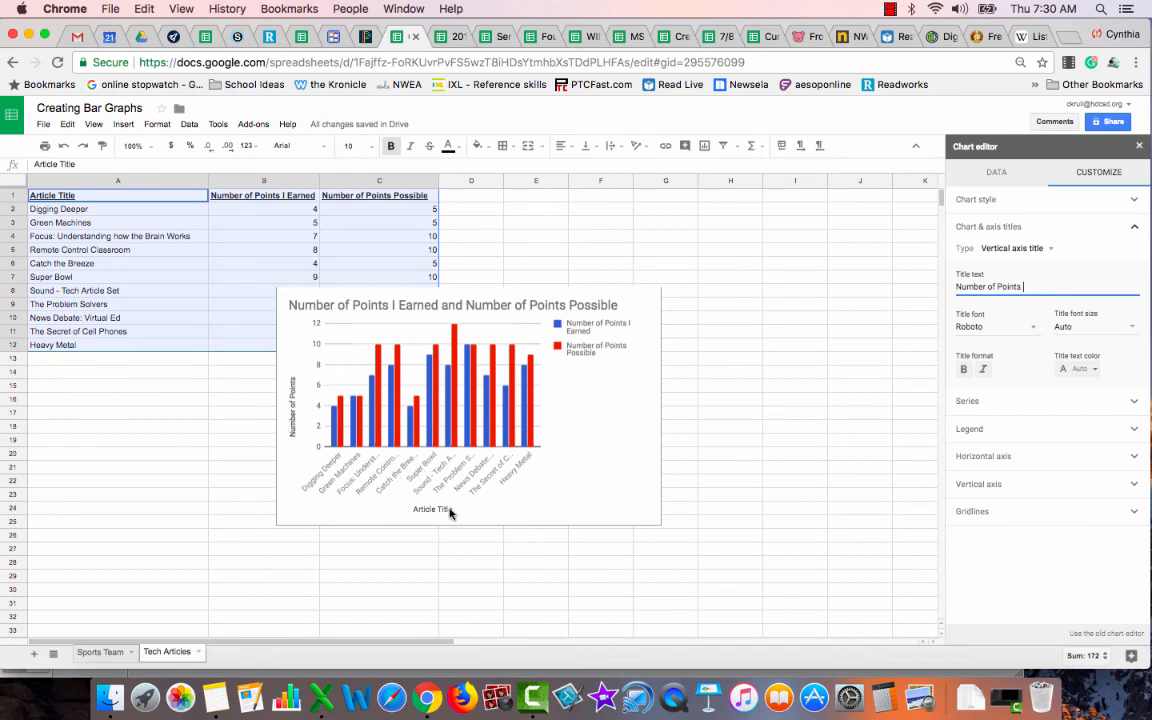
click(1138, 146)
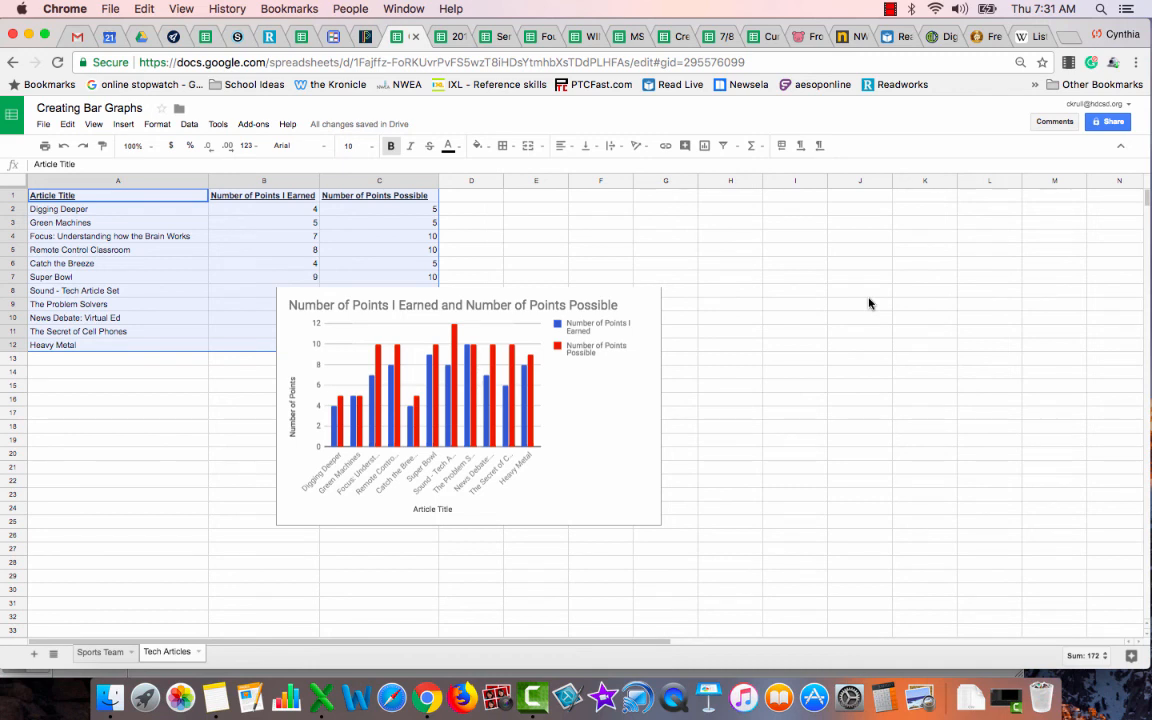
mouse_move(952, 228)
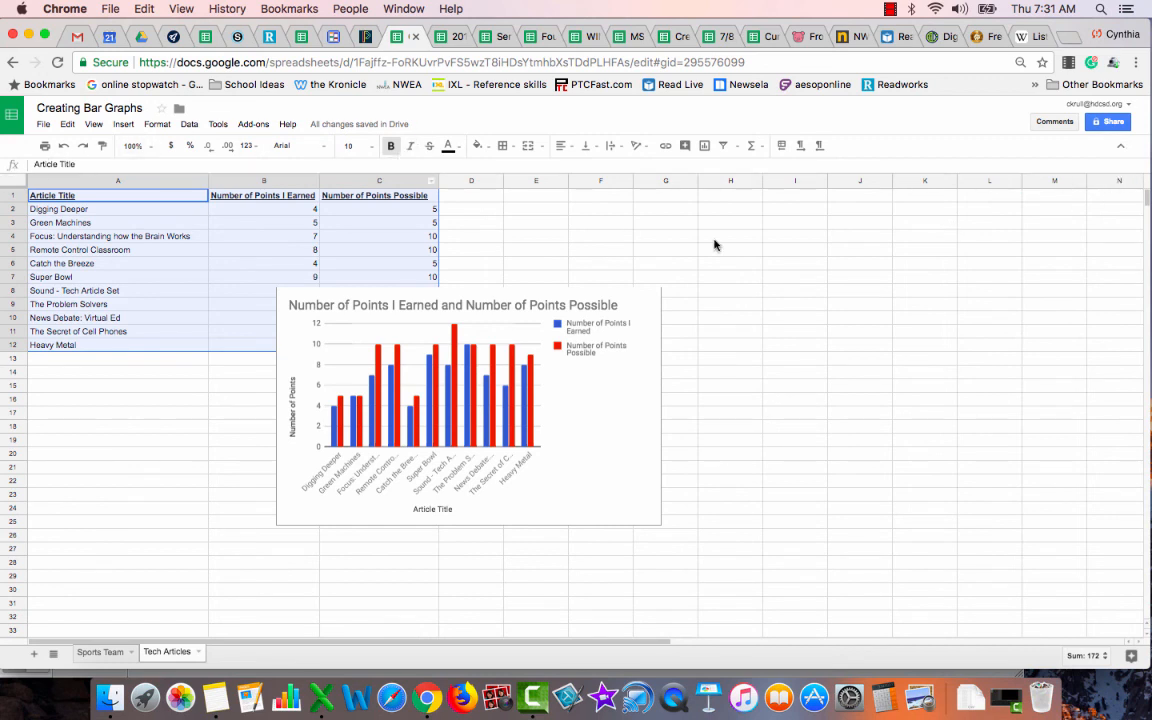
mouse_move(1032, 188)
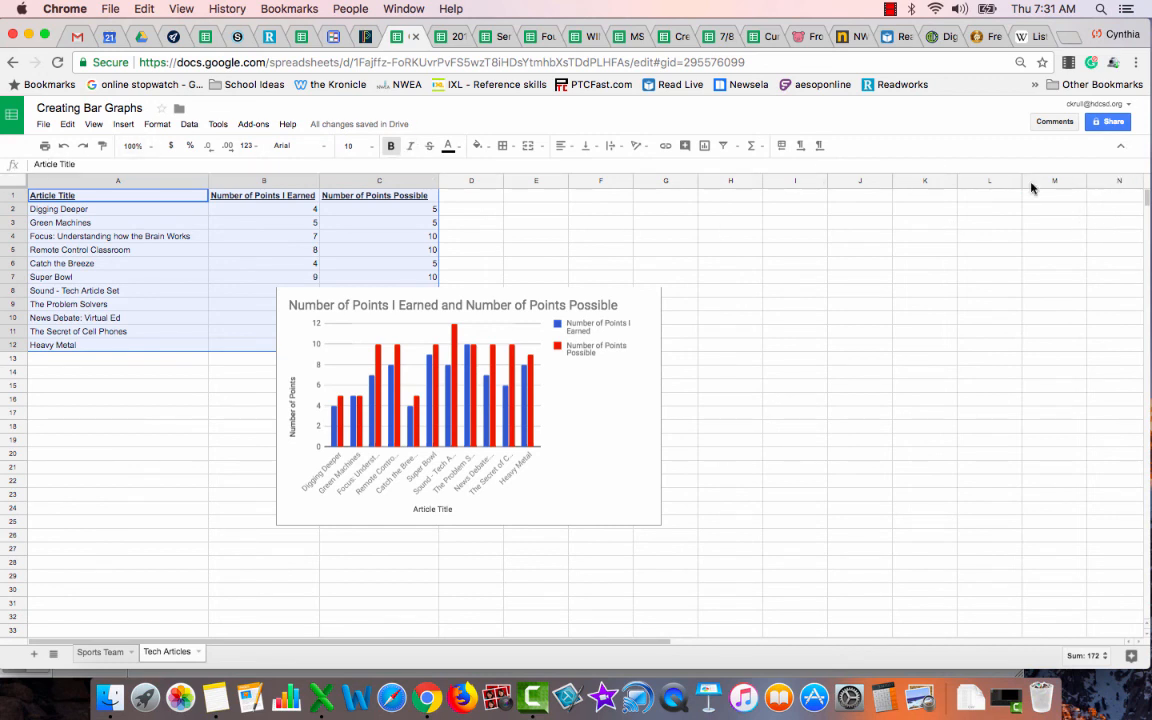
mouse_move(864, 128)
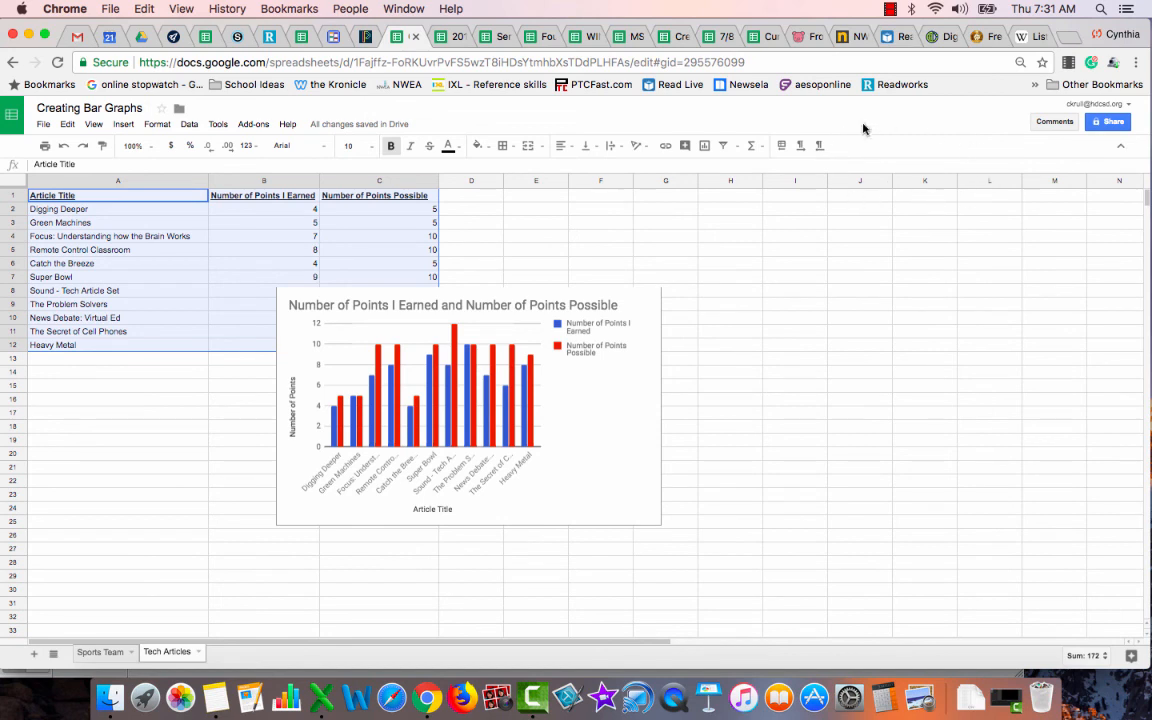
mouse_move(976, 208)
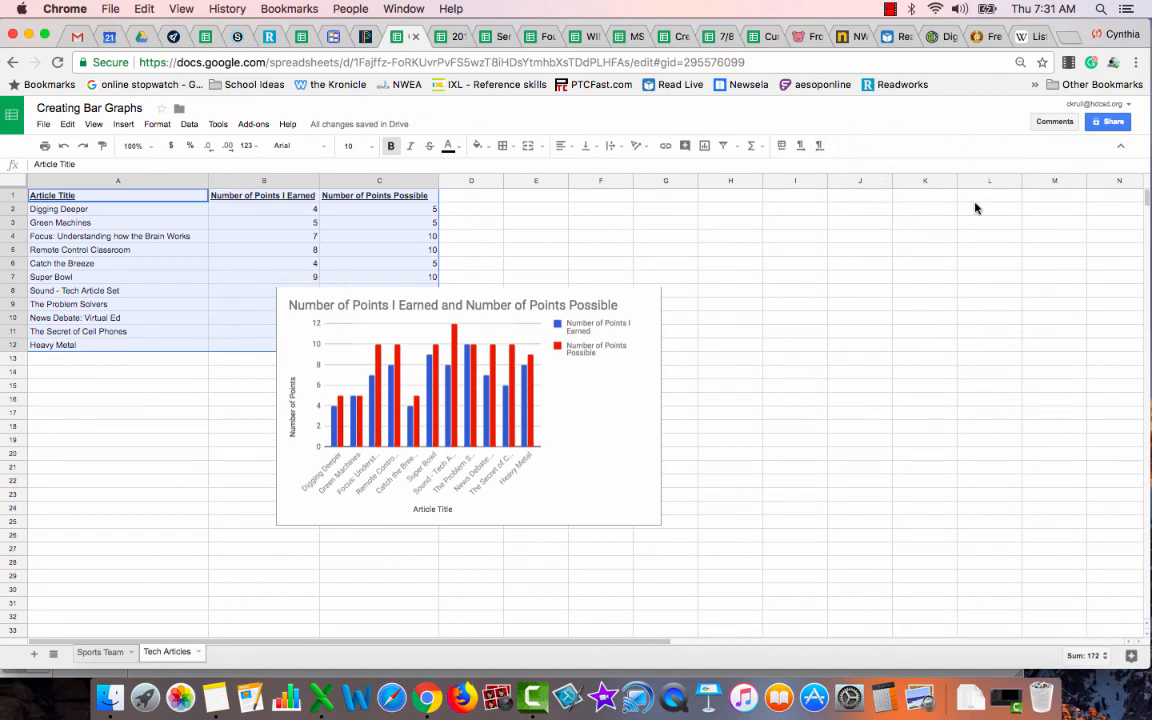